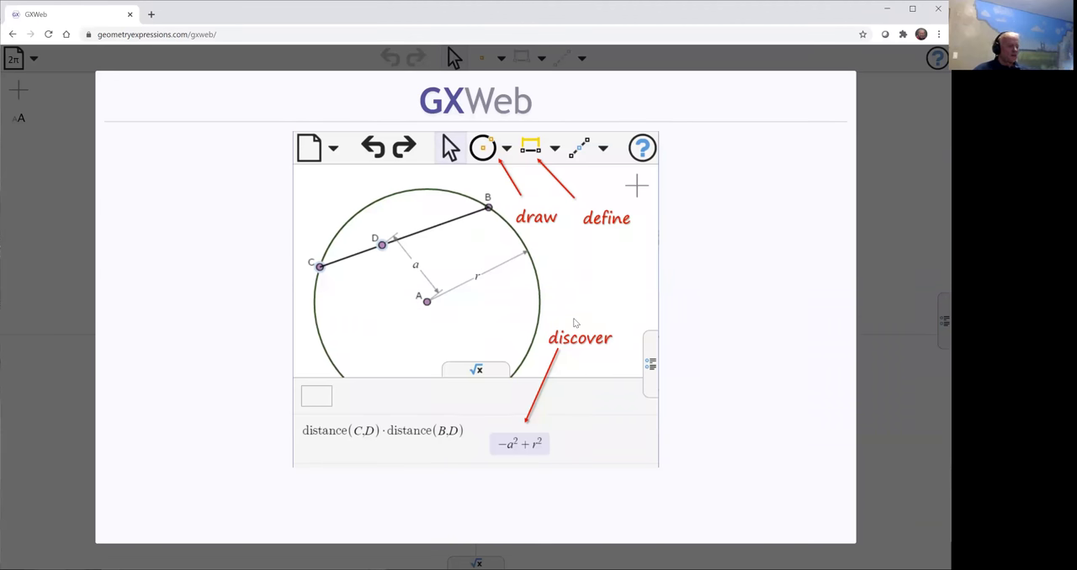
{"action": "mouse_move", "coordinate": [568, 301]}
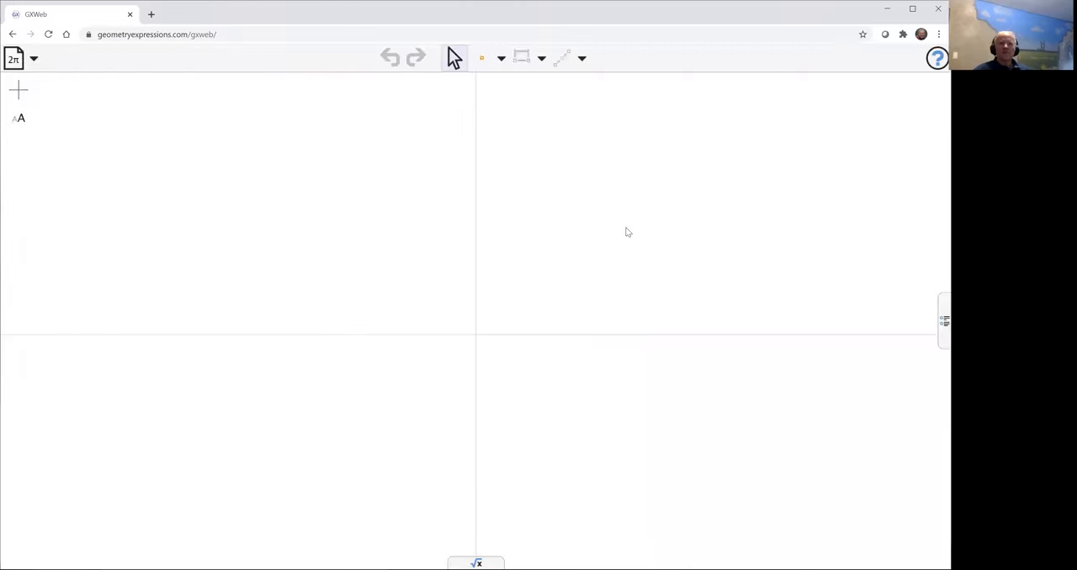
Start drawing rods AB from the origin and CD crossing it at E.
{"action": "left_click", "coordinate": [499, 57]}
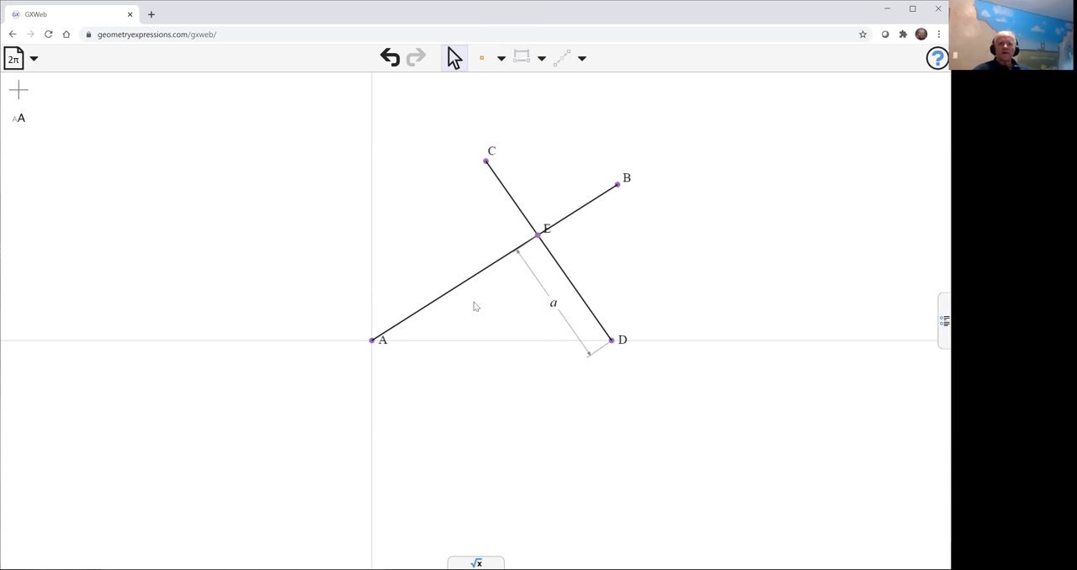
{"action": "mouse_move", "coordinate": [543, 244]}
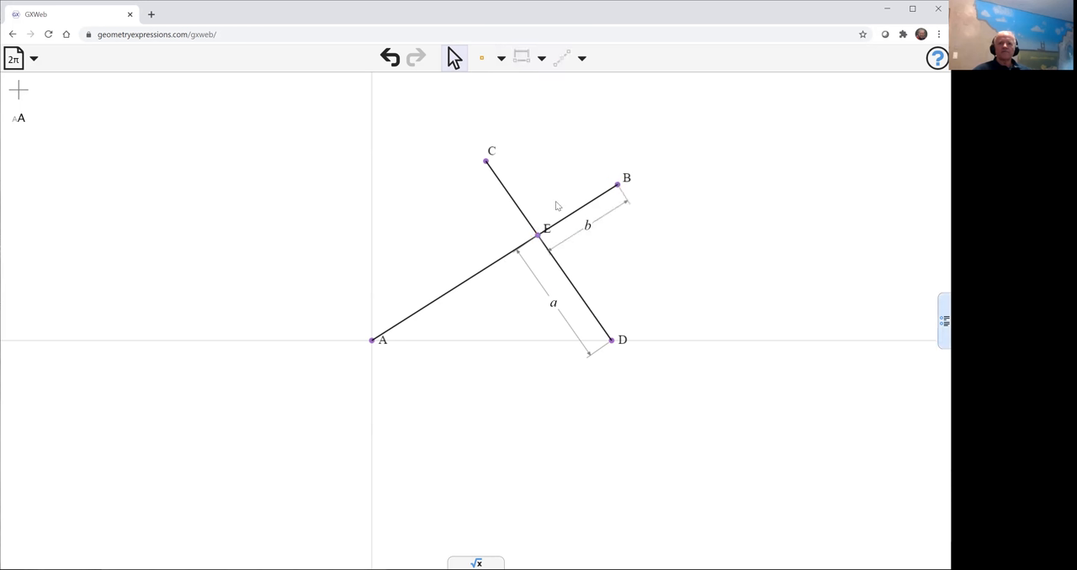
Constrain CE to length c, then drag D and E to confirm the rods stay joined.
{"action": "left_click", "coordinate": [537, 236]}
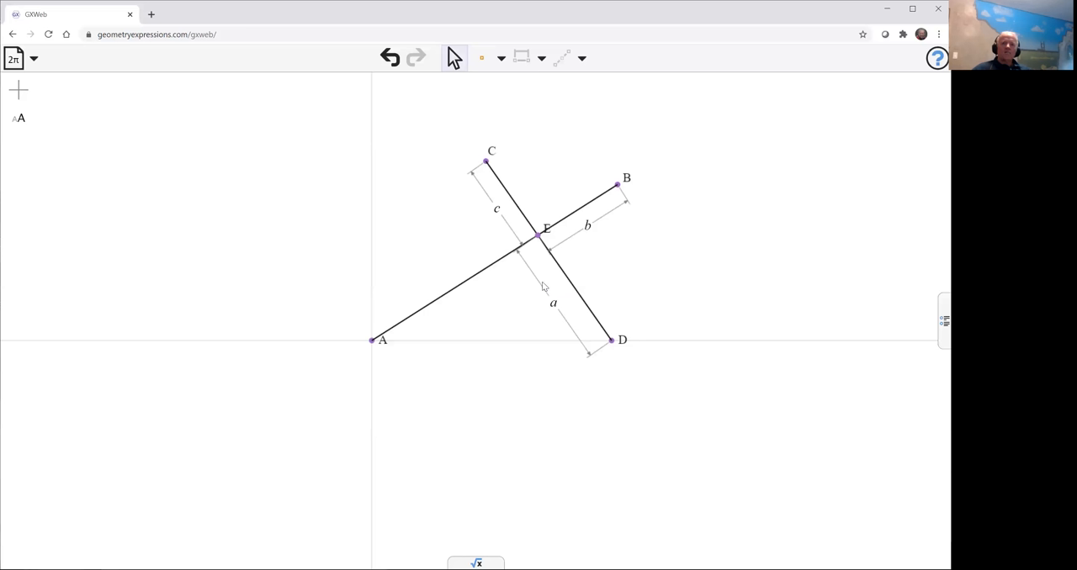
{"action": "mouse_move", "coordinate": [489, 272]}
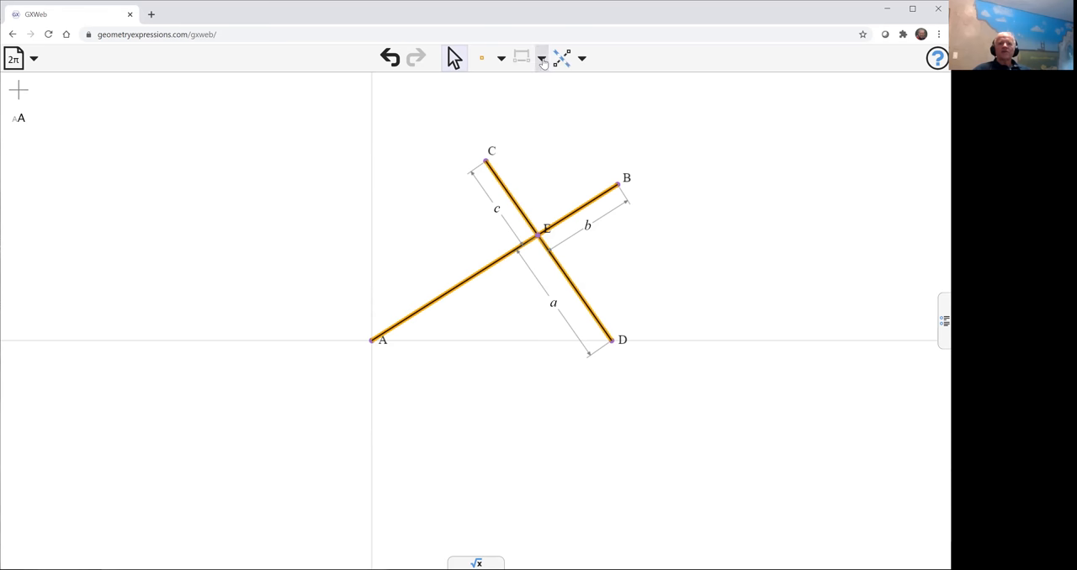
{"action": "left_click", "coordinate": [541, 56]}
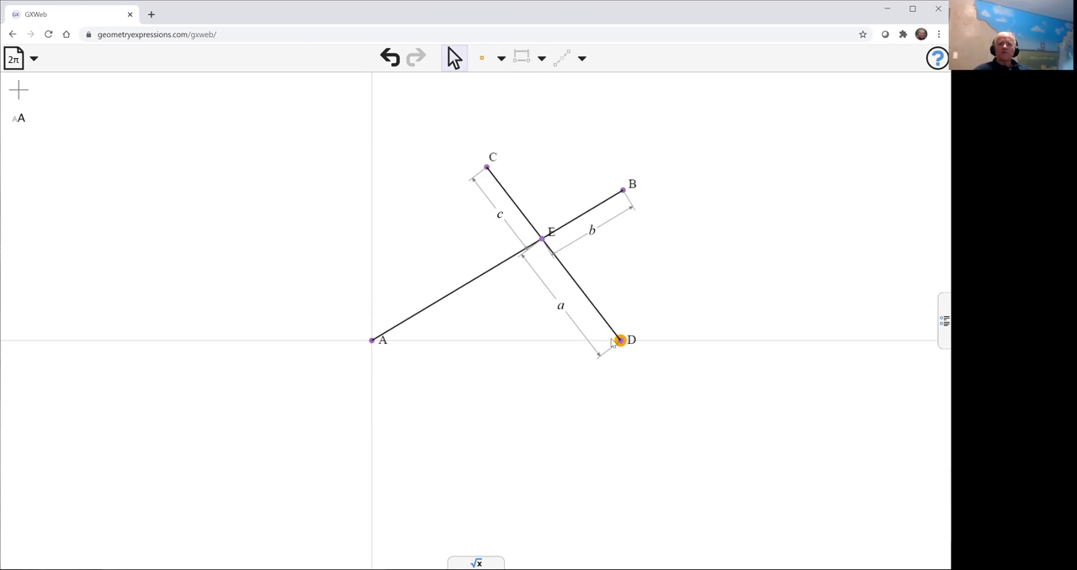
{"action": "left_click_drag", "start_coordinate": [621, 339], "coordinate": [612, 339]}
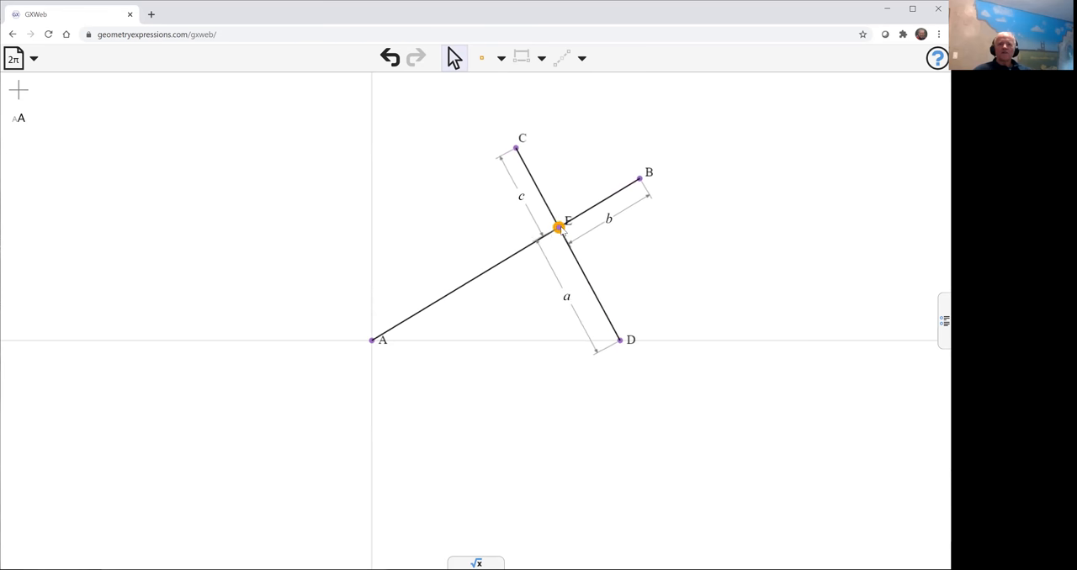
{"action": "left_click_drag", "start_coordinate": [557, 227], "coordinate": [524, 241]}
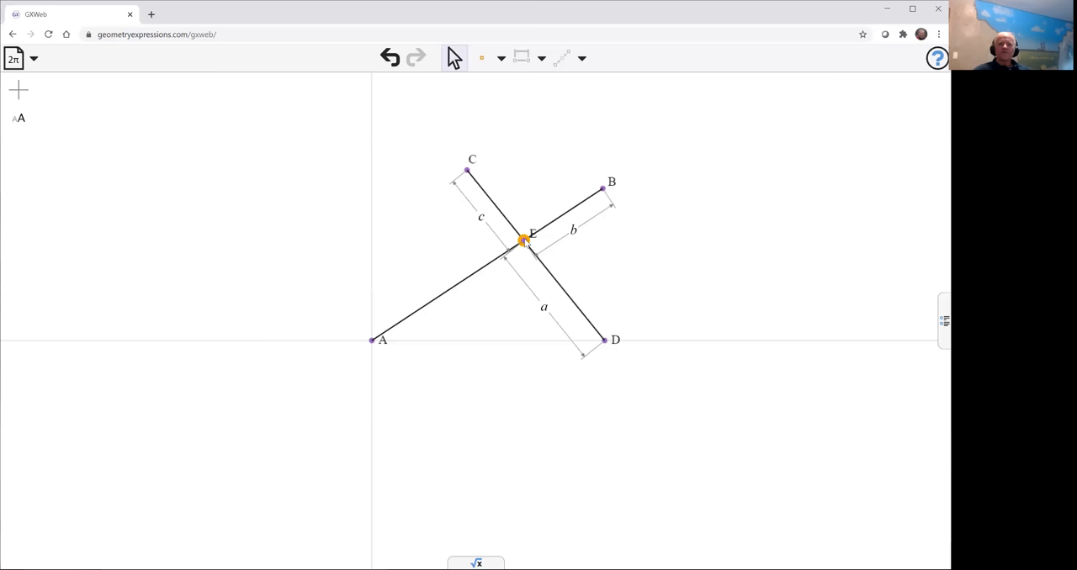
{"action": "left_click_drag", "start_coordinate": [523, 242], "coordinate": [550, 225]}
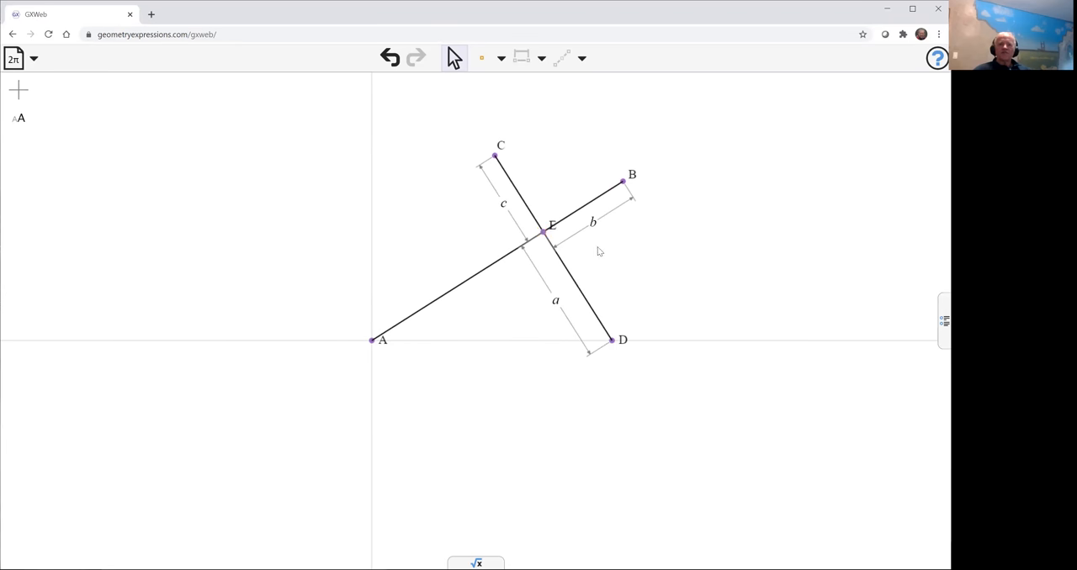
{"action": "left_click", "coordinate": [545, 233]}
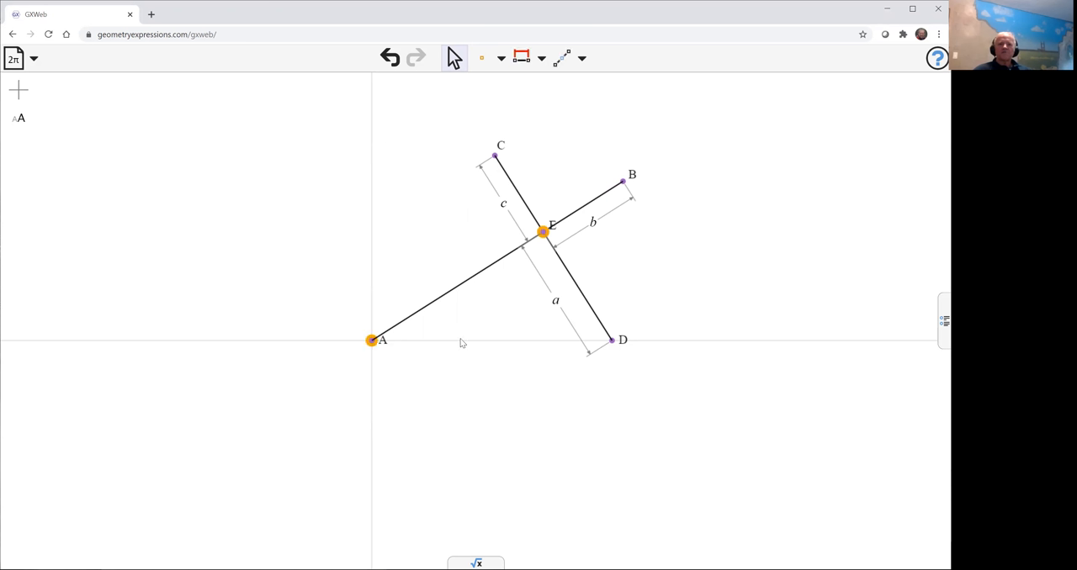
{"action": "mouse_move", "coordinate": [503, 293]}
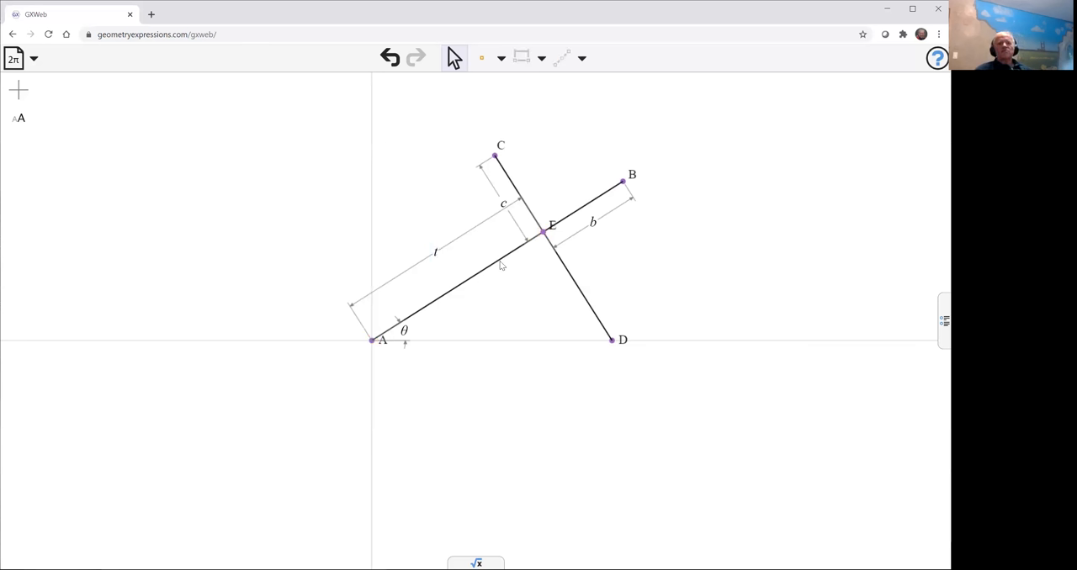
{"action": "mouse_move", "coordinate": [418, 334]}
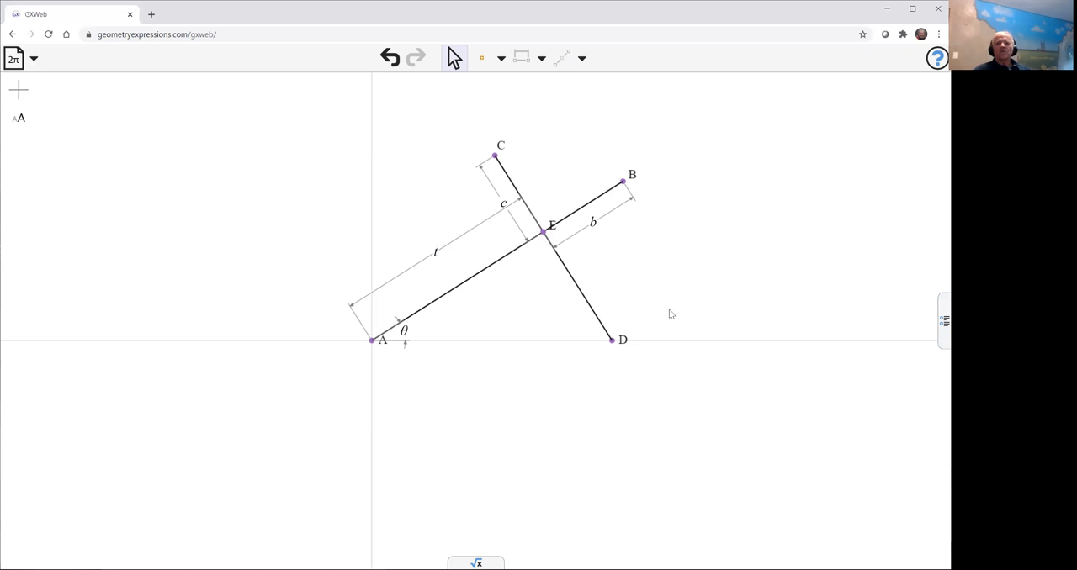
{"action": "mouse_move", "coordinate": [543, 244]}
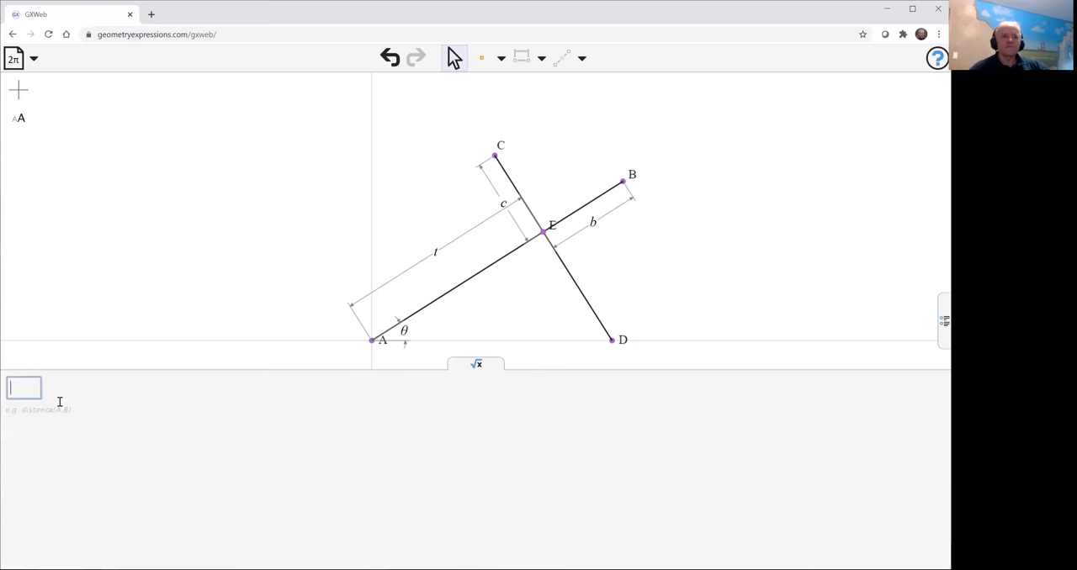
Evaluate distance(D,E) symbolically, giving t·sin(θ)/sin(θ₀).
{"action": "type", "text": "length"}
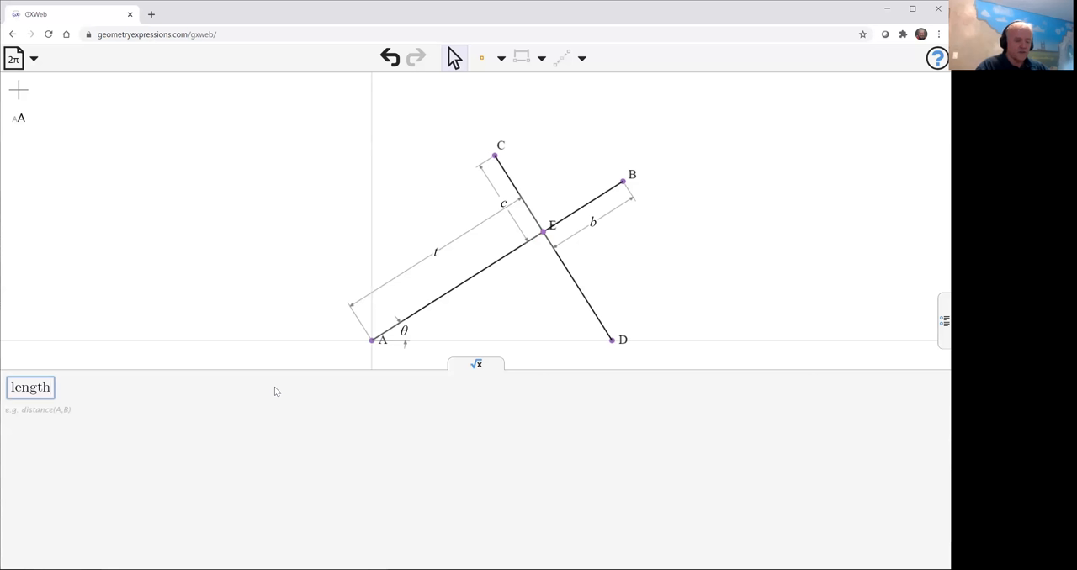
{"action": "key", "text": "ctrl+a"}
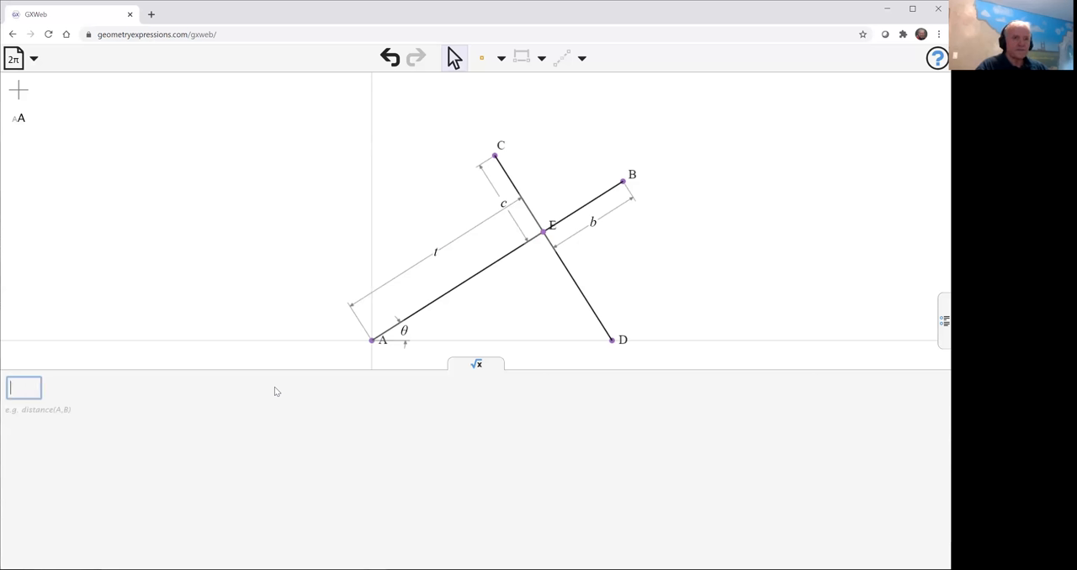
{"action": "type", "text": "dis"}
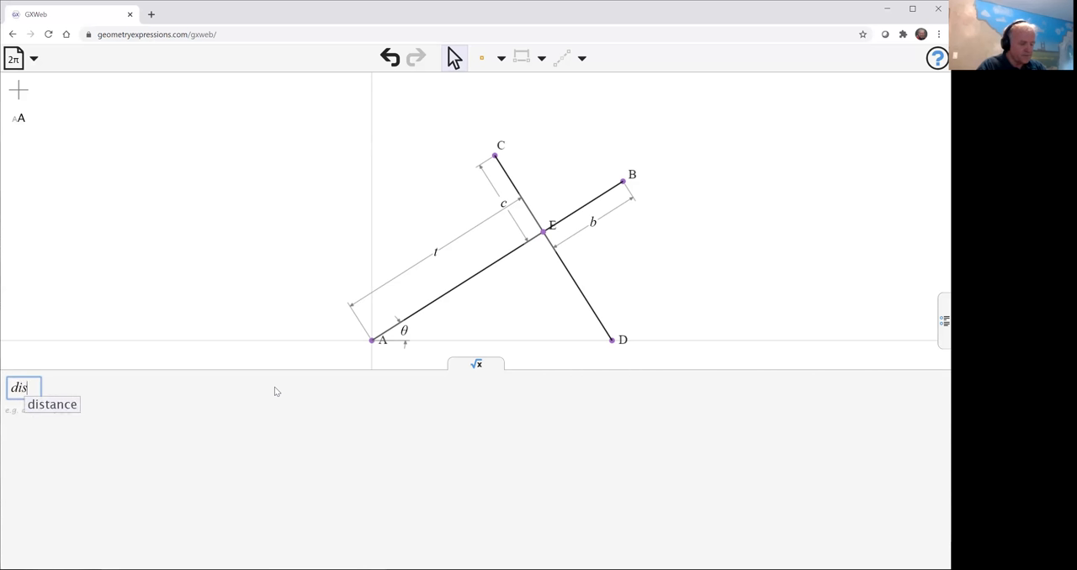
{"action": "left_click", "coordinate": [52, 405]}
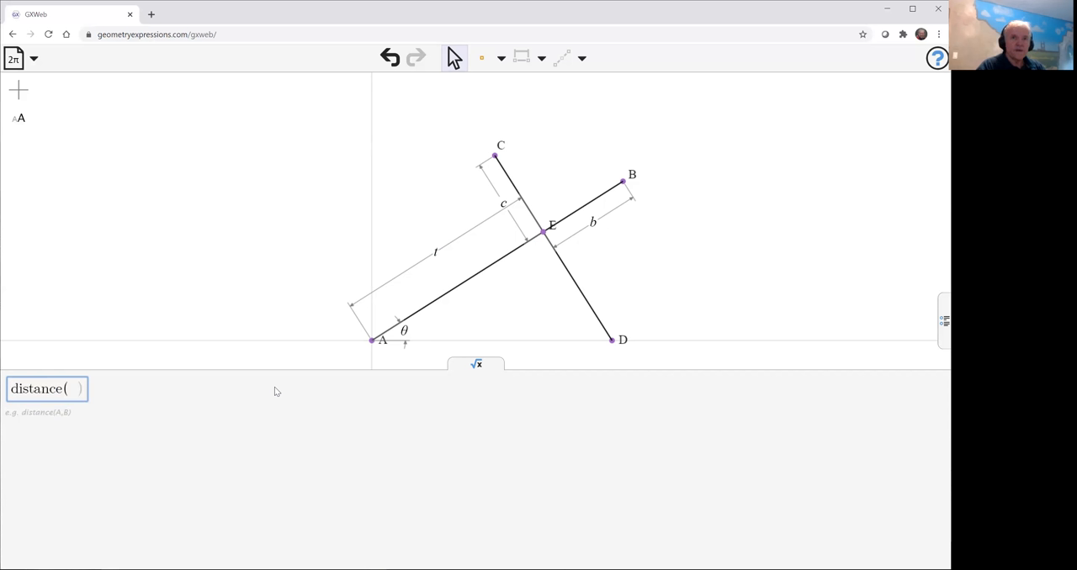
{"action": "type", "text": "D"}
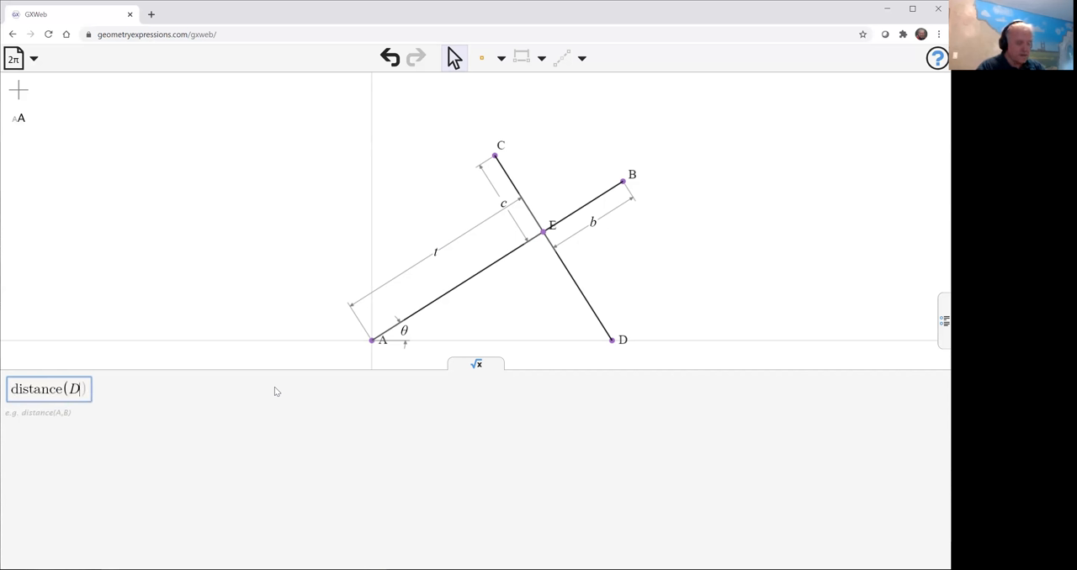
{"action": "type", "text": ",E"}
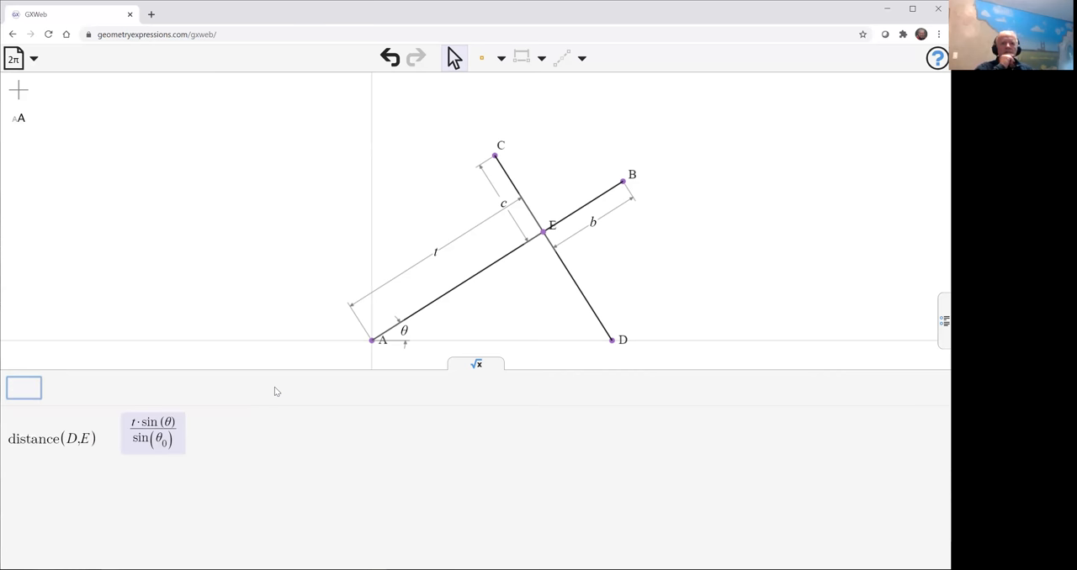
{"action": "mouse_move", "coordinate": [279, 392]}
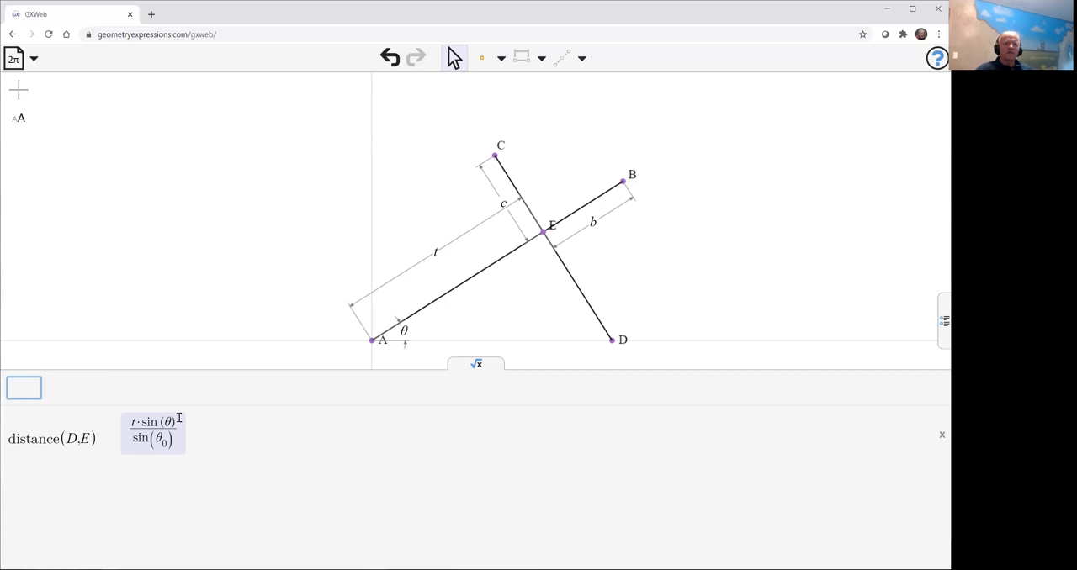
{"action": "mouse_move", "coordinate": [233, 462]}
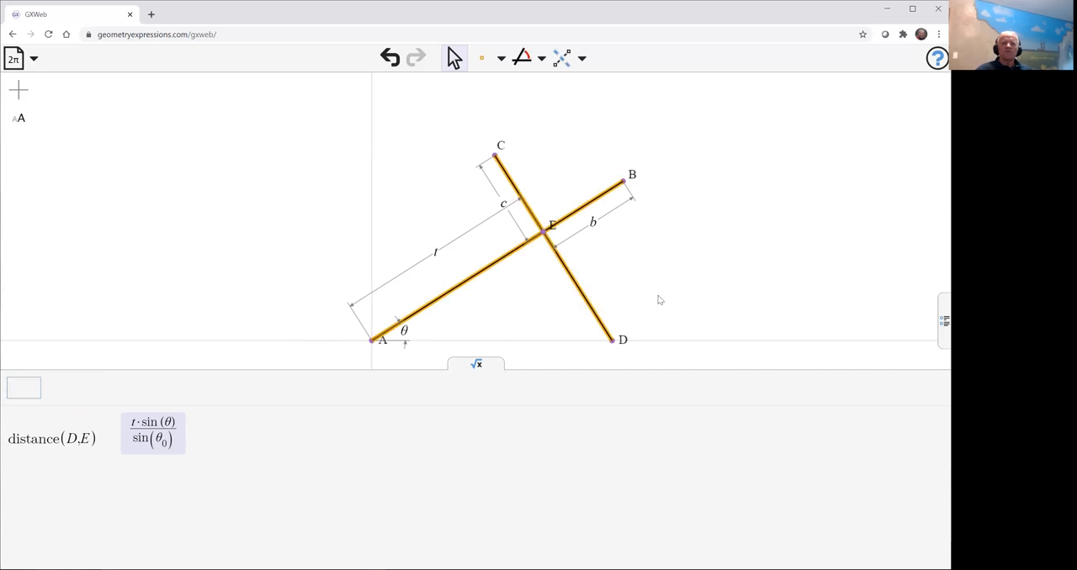
{"action": "mouse_move", "coordinate": [283, 368]}
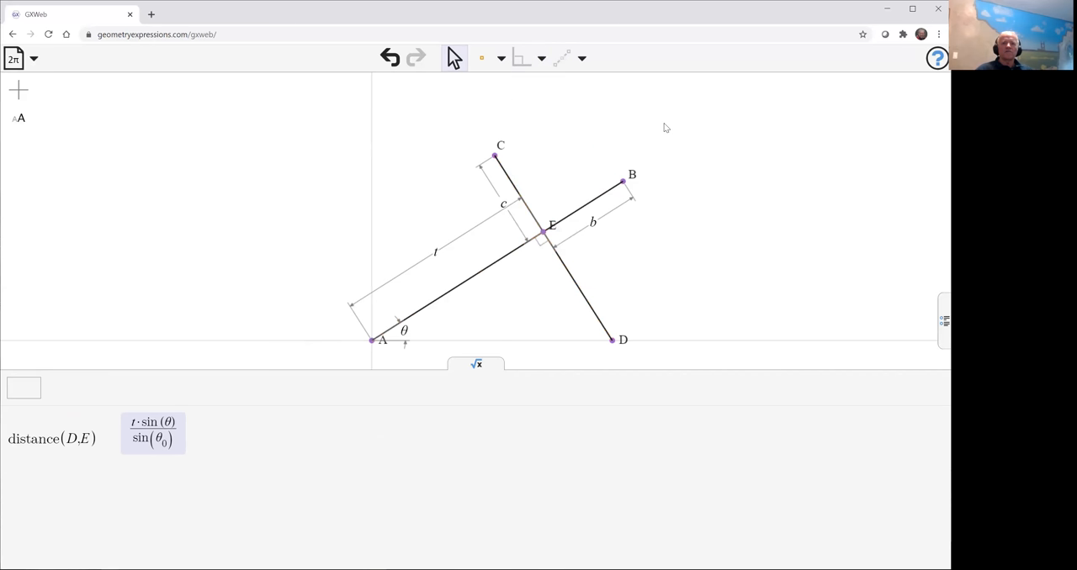
{"action": "mouse_move", "coordinate": [99, 321]}
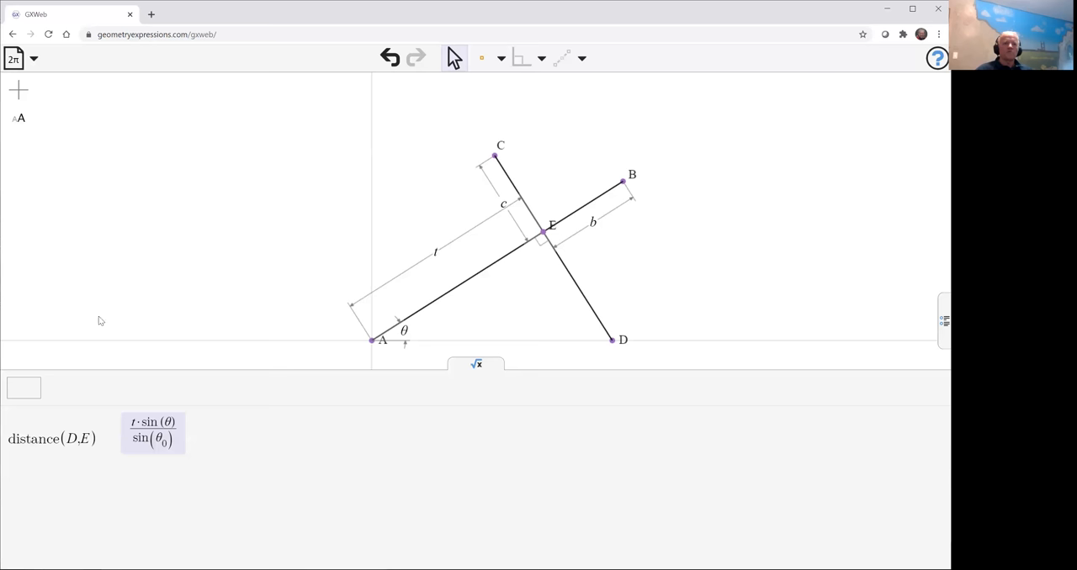
Recalculate distance(D,E) as √(−t²+t²/cos²θ), then open a new browser tab.
{"action": "left_click", "coordinate": [24, 388]}
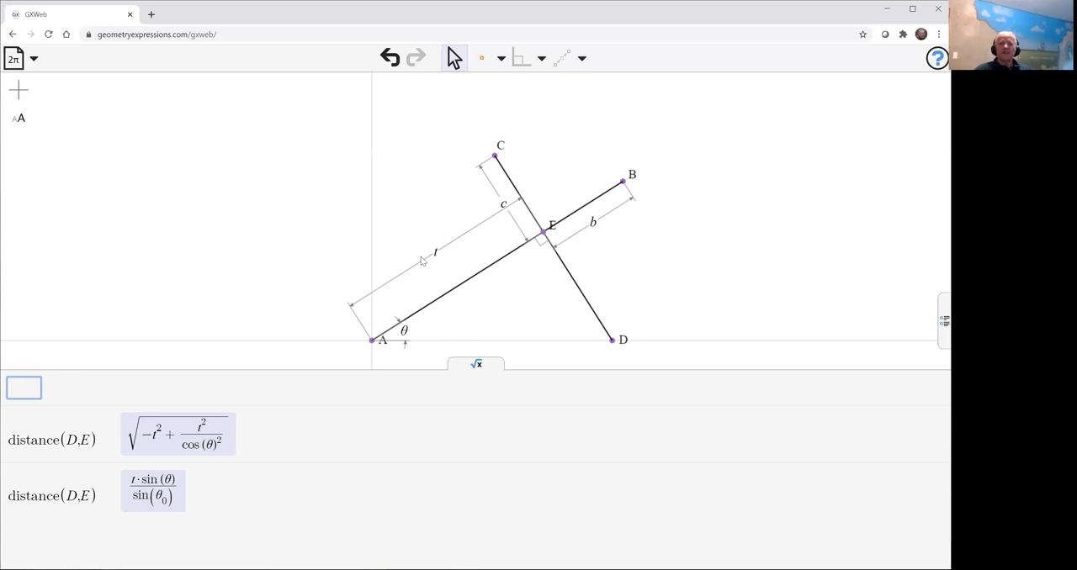
{"action": "mouse_move", "coordinate": [441, 254]}
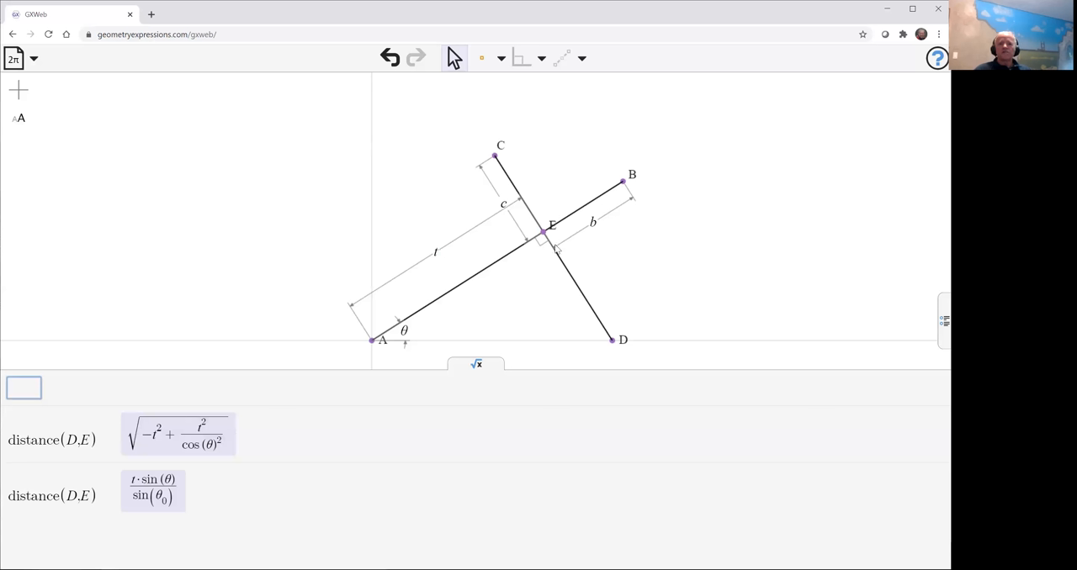
{"action": "mouse_move", "coordinate": [455, 129]}
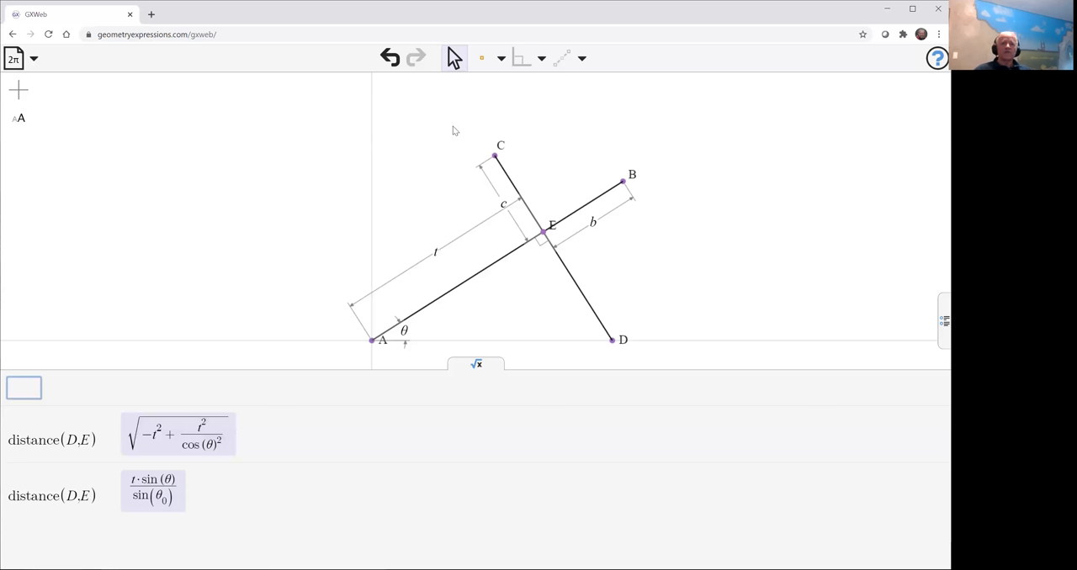
{"action": "mouse_move", "coordinate": [409, 106]}
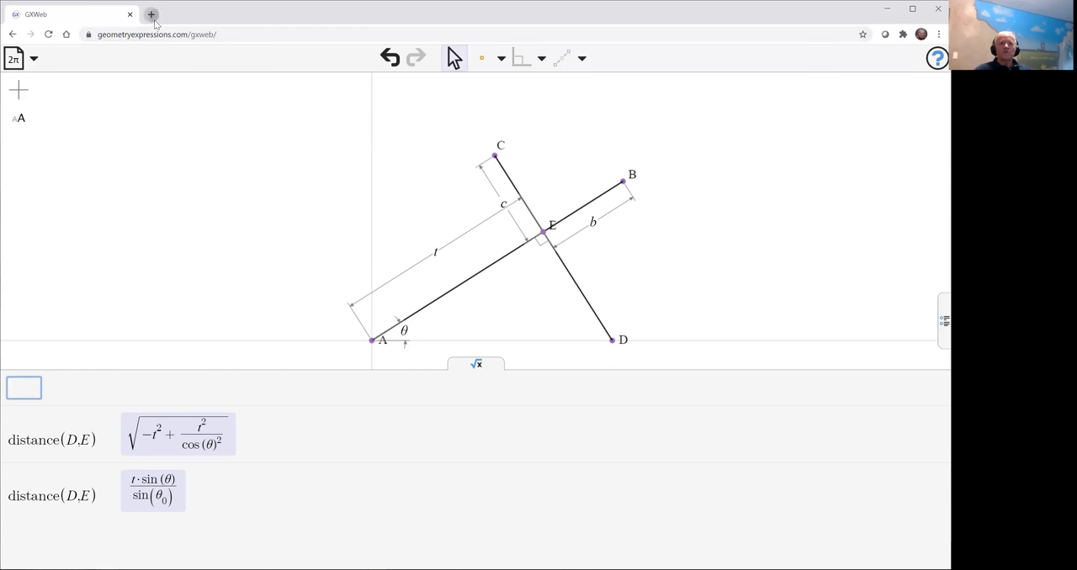
{"action": "left_click", "coordinate": [147, 14]}
{"action": "type", "text": "geometry"}
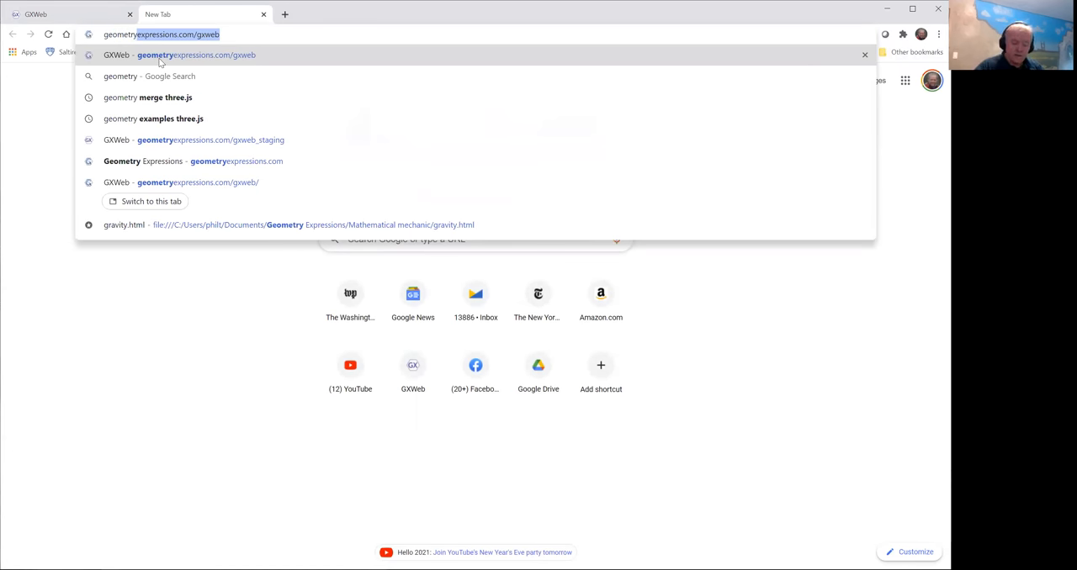
Load geometryexpressions.com/gxweb in the new tab to get a blank drawing.
{"action": "left_click", "coordinate": [187, 57]}
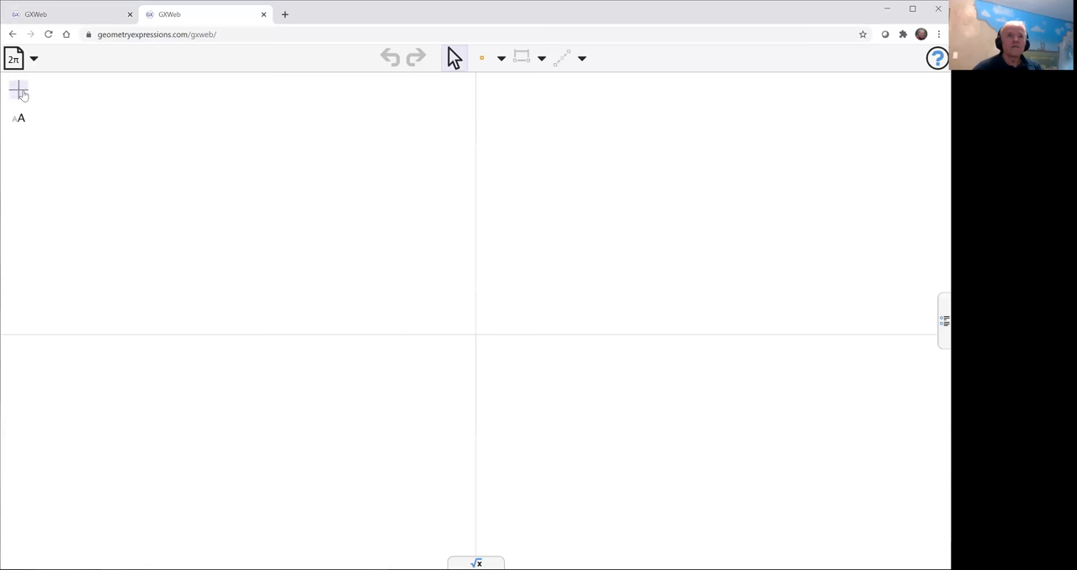
{"action": "left_click", "coordinate": [505, 58]}
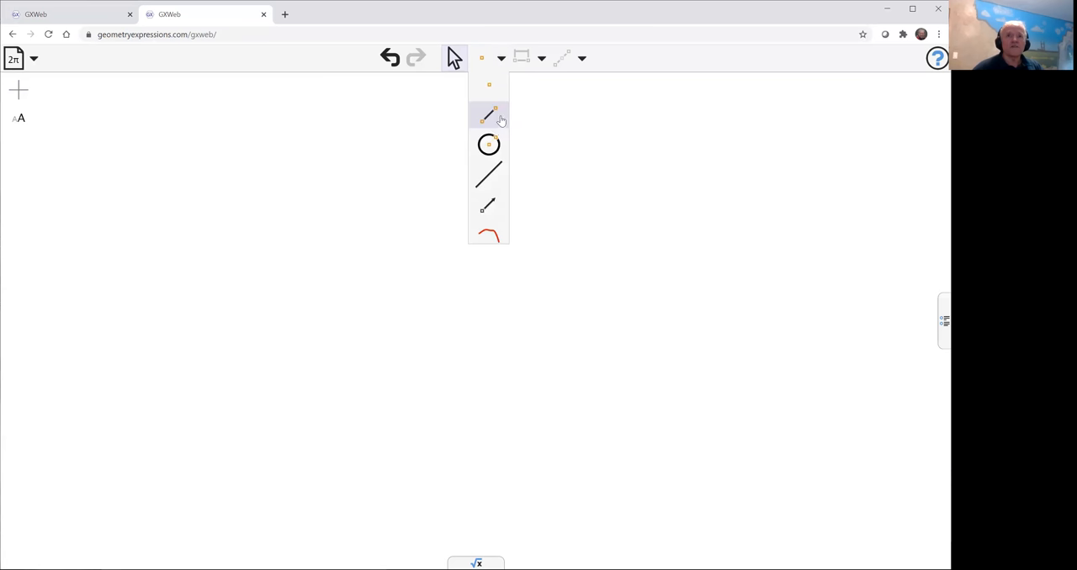
Draw triangle ABC with AB⊥BC, angle θ at A, and BC of length a.
{"action": "left_click", "coordinate": [490, 115]}
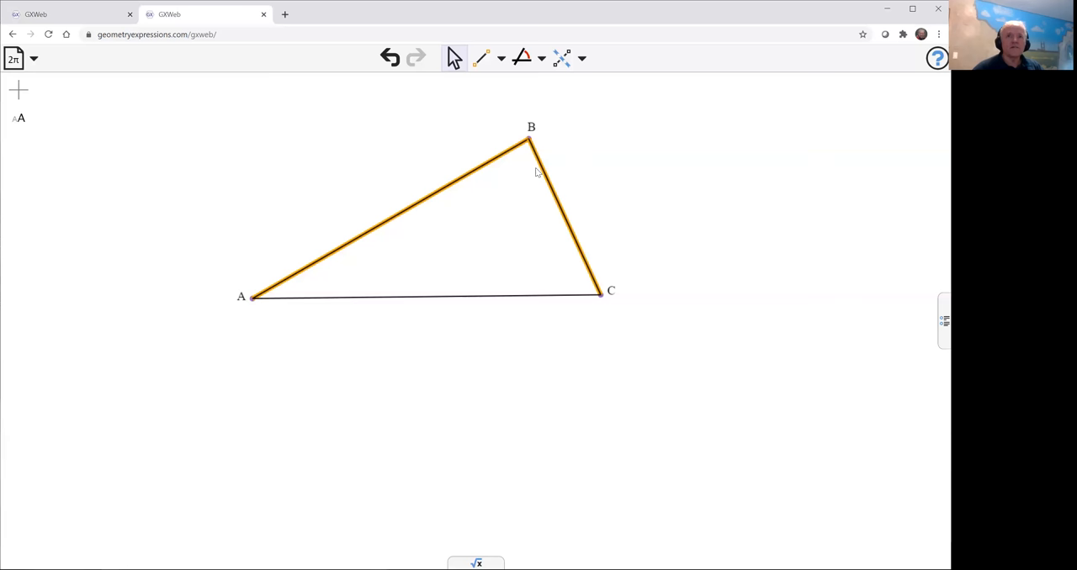
{"action": "left_click", "coordinate": [541, 58]}
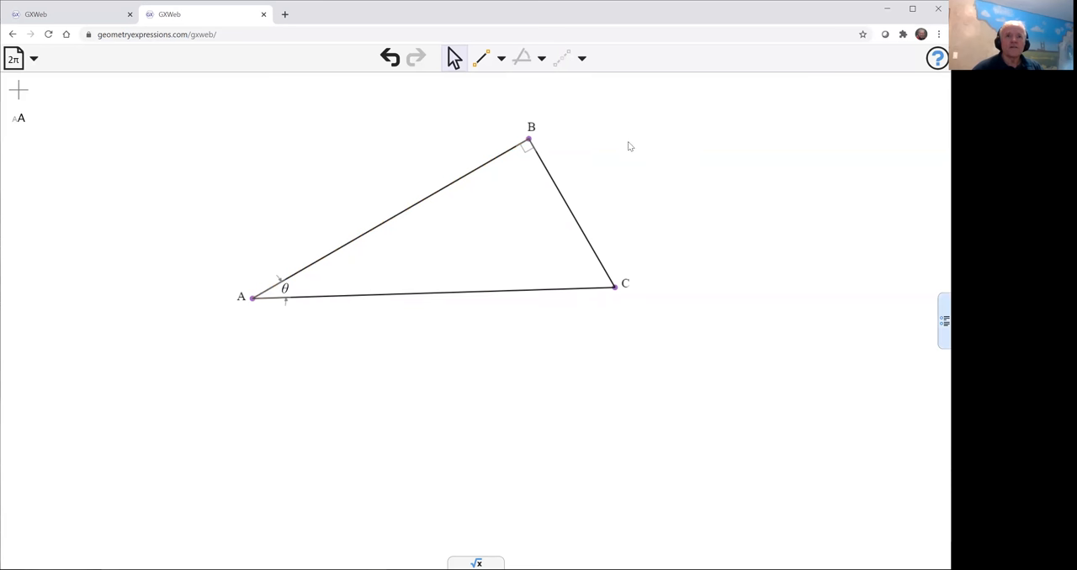
{"action": "left_click", "coordinate": [572, 215]}
{"action": "type", "text": "d"}
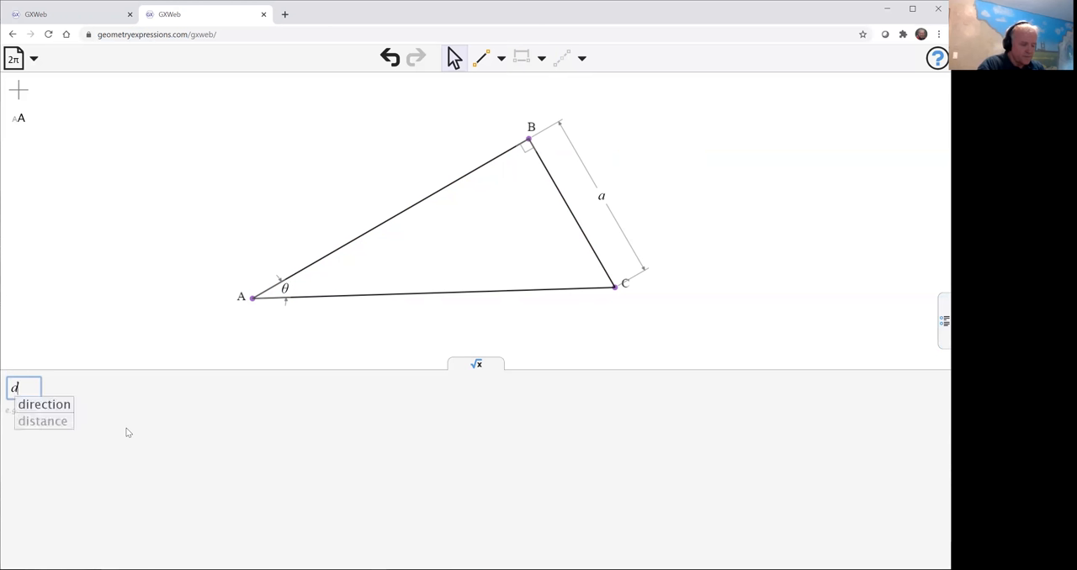
Compute distance(A,B) as a·cos(θ)/sin(θ) and copy the result.
{"action": "left_click", "coordinate": [43, 421]}
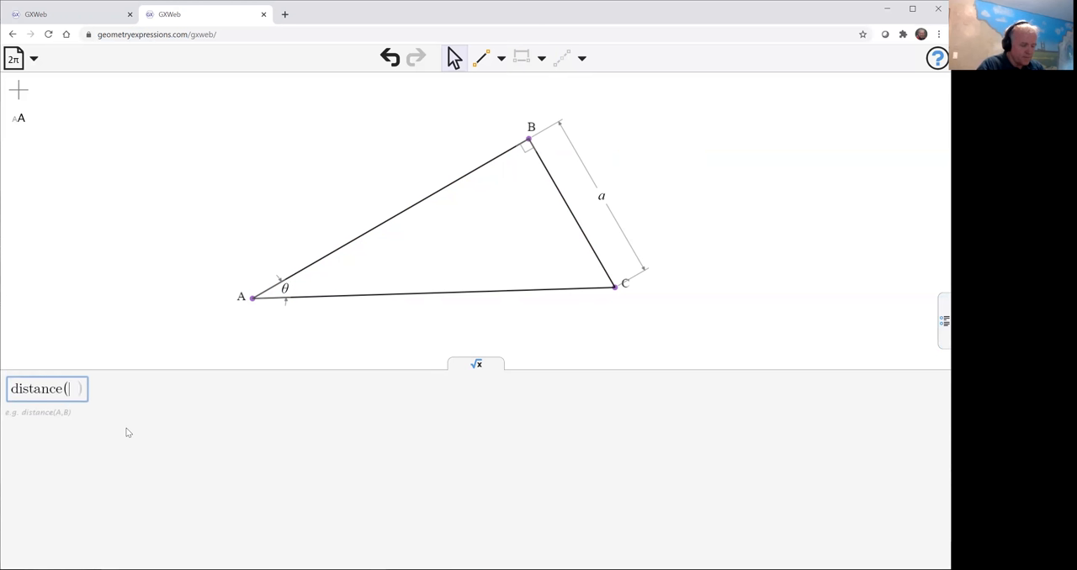
{"action": "type", "text": "A,B"}
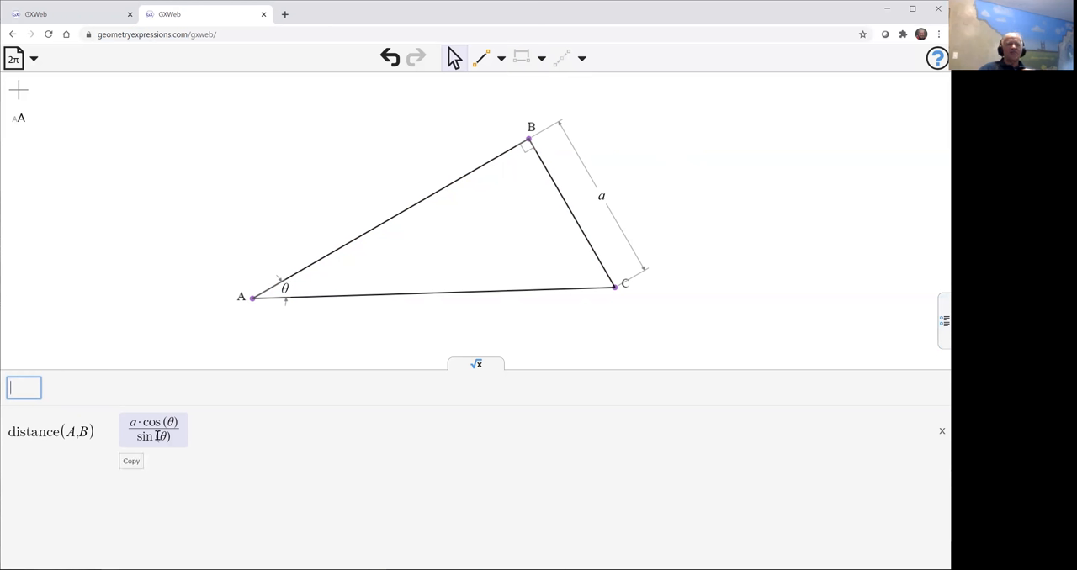
{"action": "left_click", "coordinate": [130, 461]}
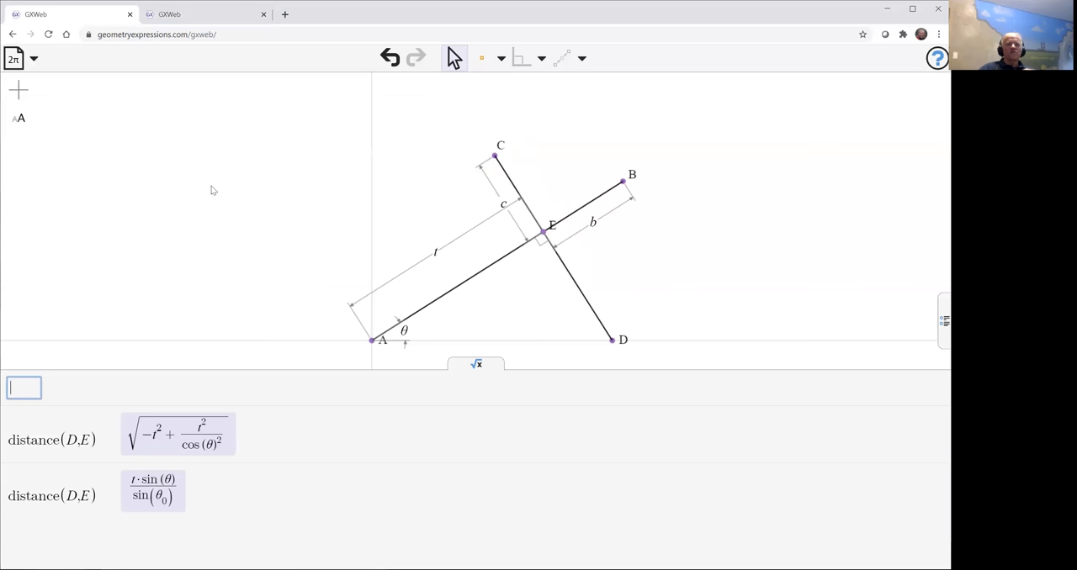
{"action": "mouse_move", "coordinate": [435, 257]}
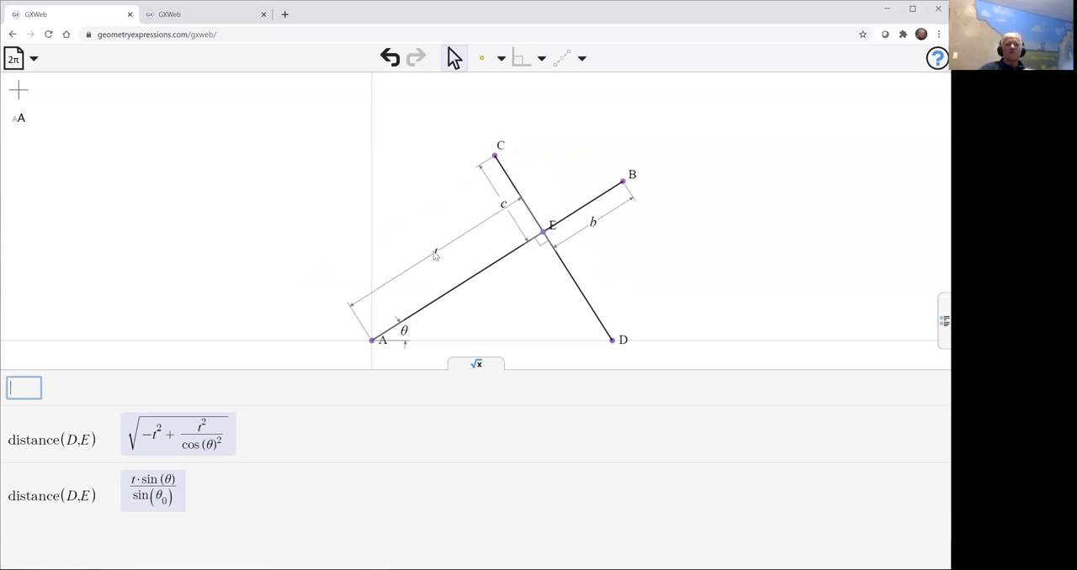
Replace length t with a·cos(θ)/sin(θ) and re-evaluate distance(D,E), now simply a.
{"action": "left_click", "coordinate": [434, 253]}
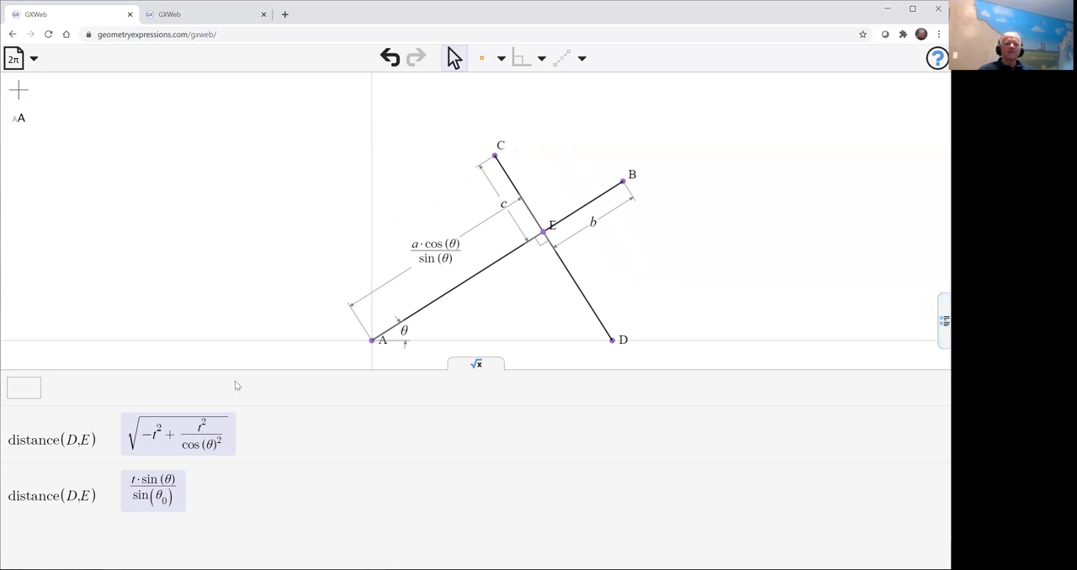
{"action": "mouse_move", "coordinate": [93, 437]}
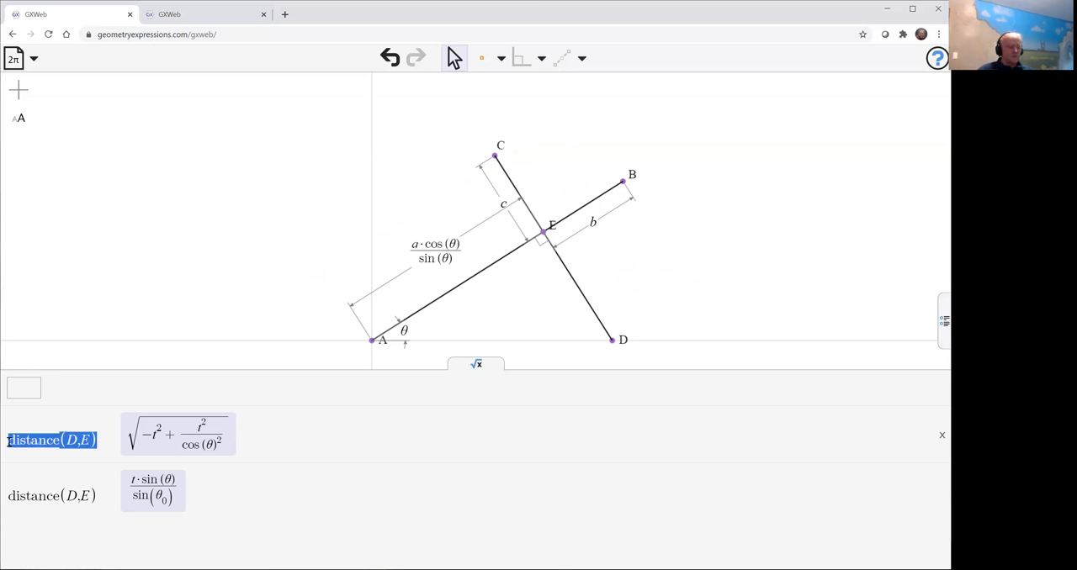
{"action": "left_click", "coordinate": [25, 388]}
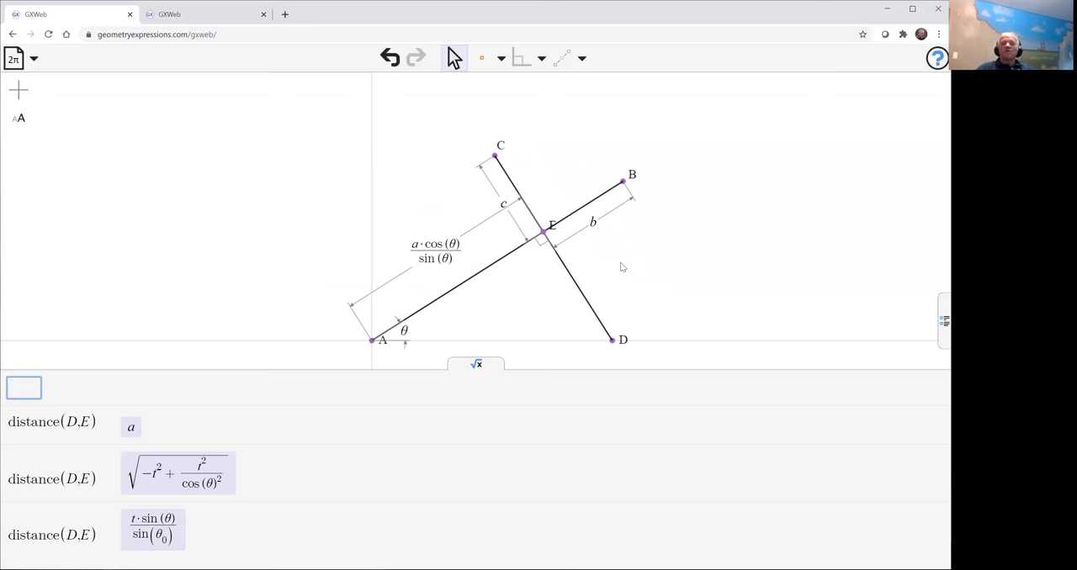
{"action": "mouse_move", "coordinate": [538, 346]}
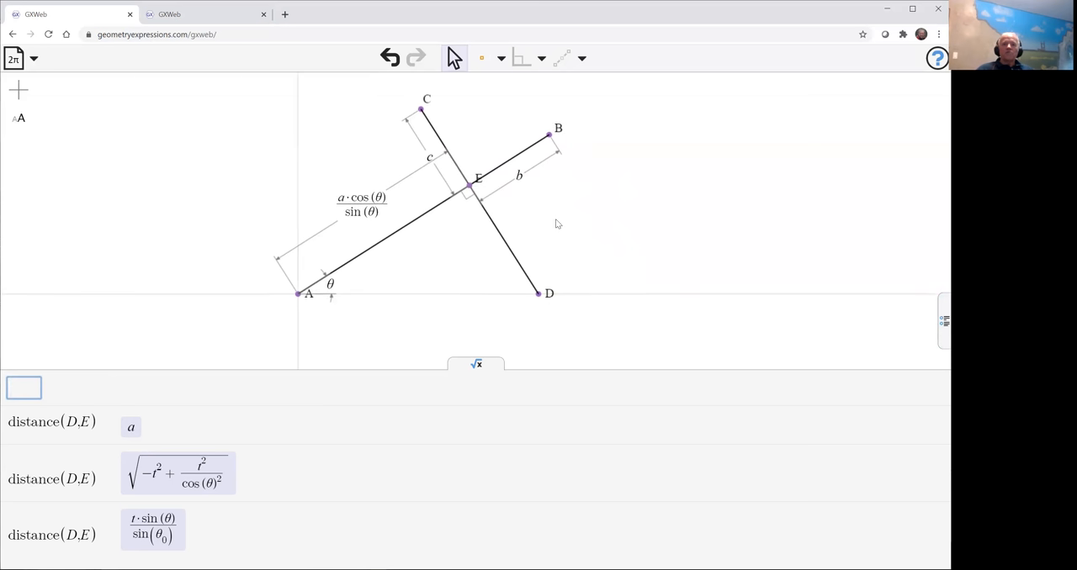
{"action": "mouse_move", "coordinate": [553, 215]}
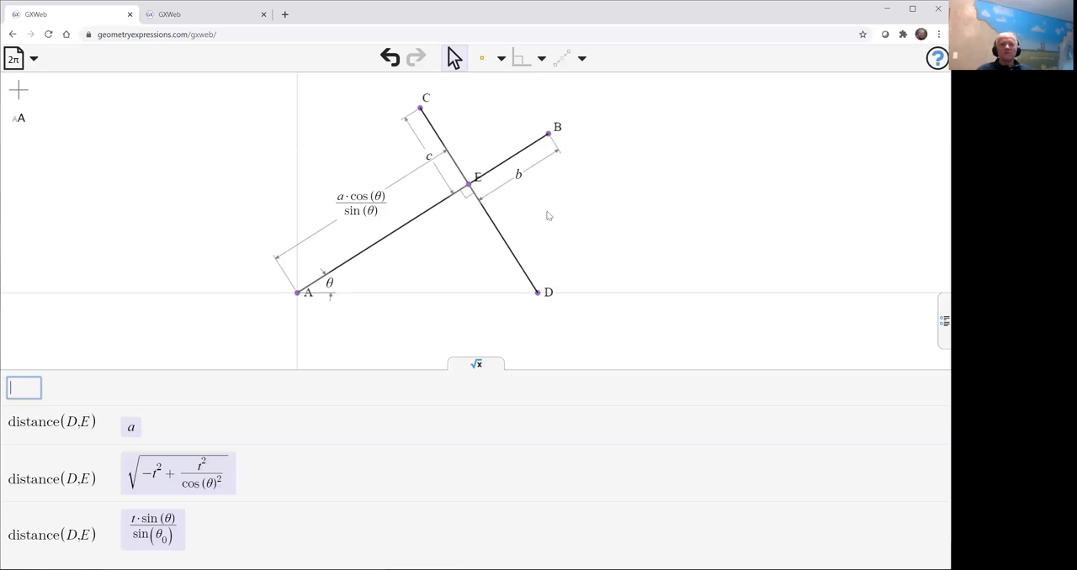
{"action": "mouse_move", "coordinate": [469, 192]}
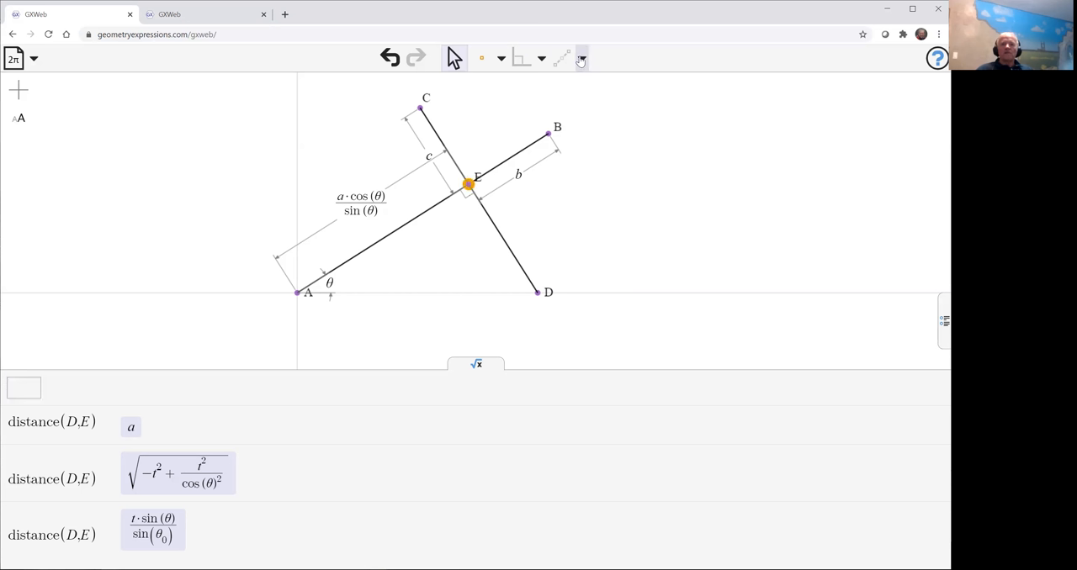
Trace the locus of point E using θ as the parameter.
{"action": "left_click", "coordinate": [583, 58]}
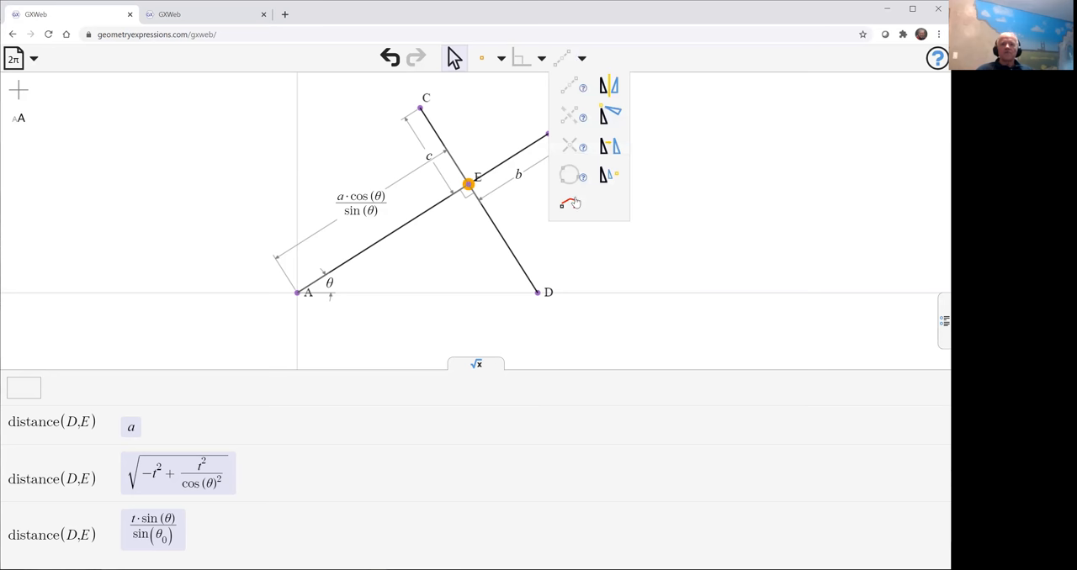
{"action": "left_click", "coordinate": [568, 203]}
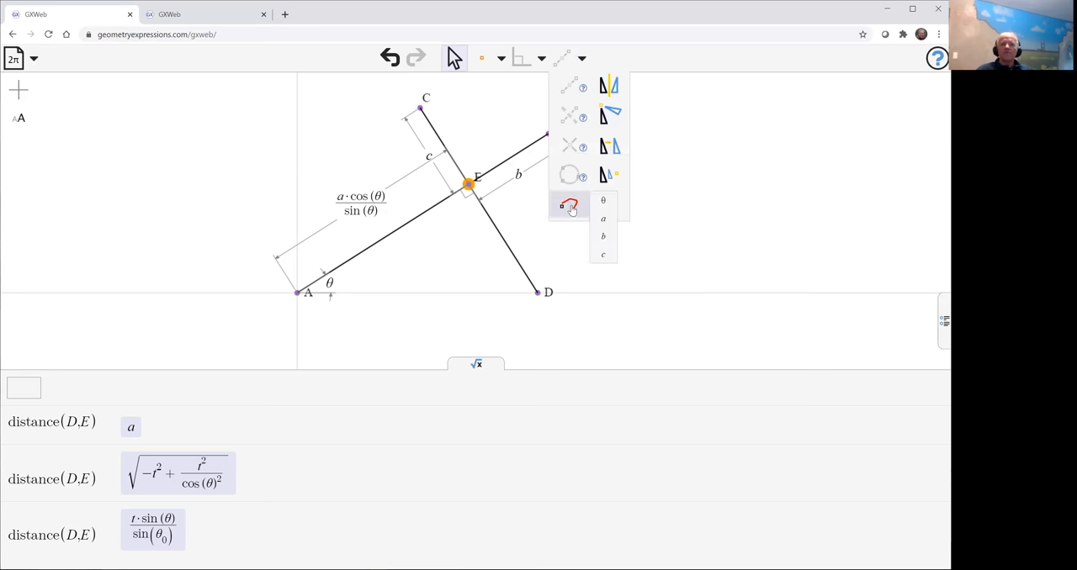
{"action": "left_click", "coordinate": [567, 206]}
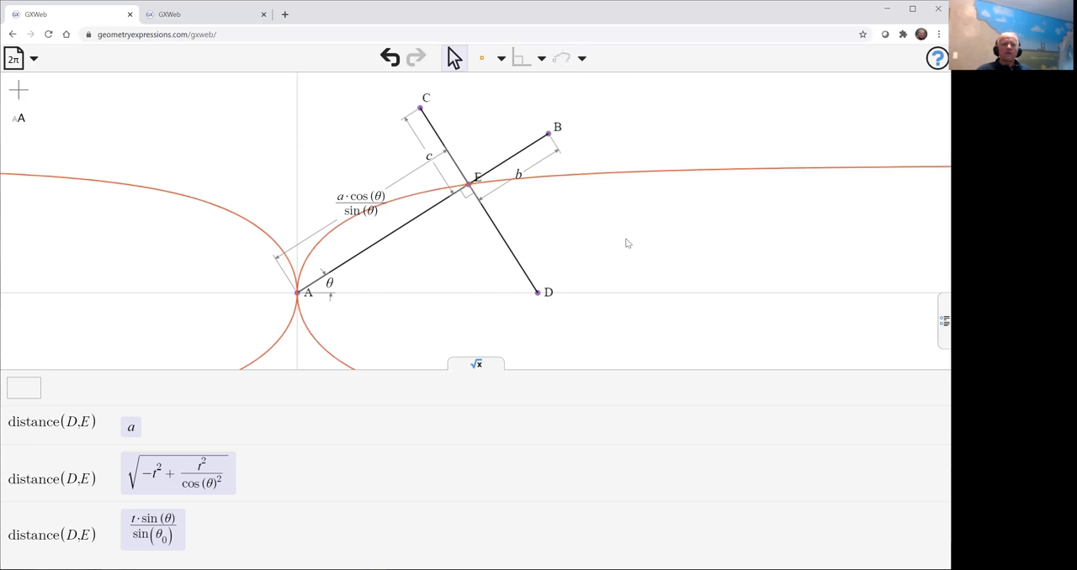
{"action": "mouse_move", "coordinate": [460, 372]}
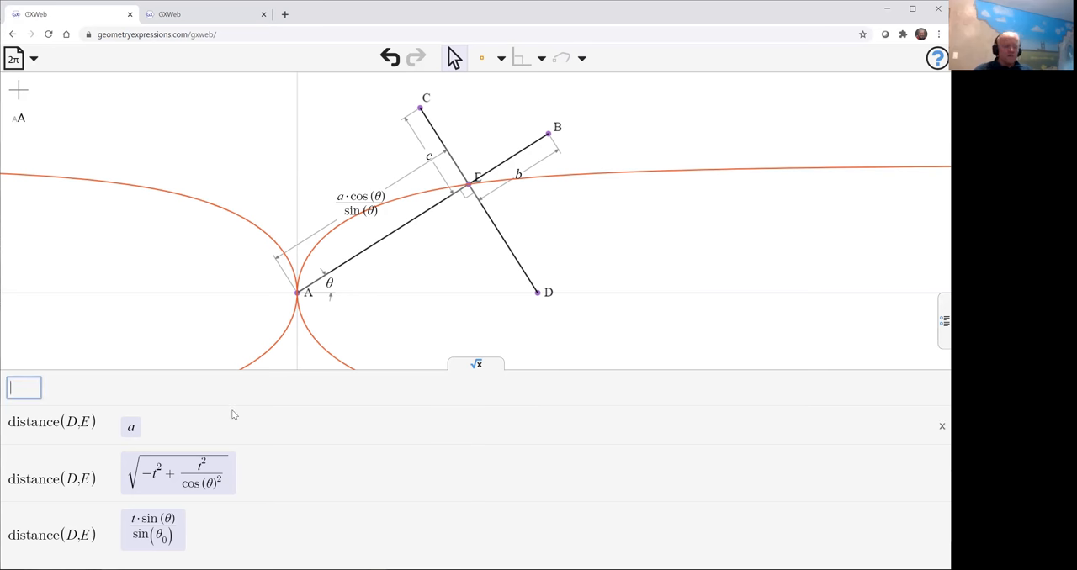
Query locus K0's implicit equation, X²·Y²+Y⁴−X²·a².
{"action": "type", "text": "equa"}
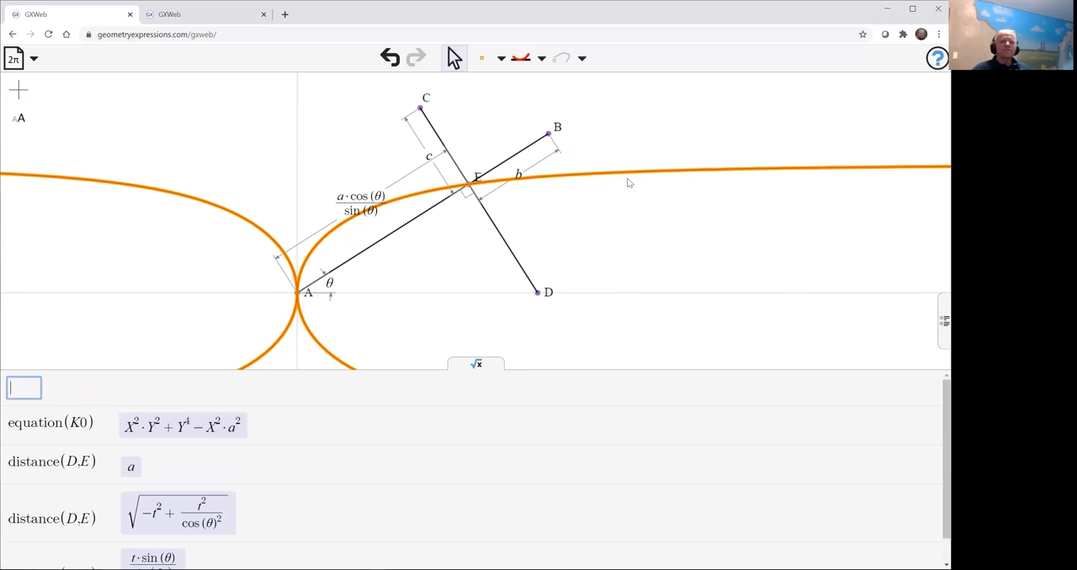
{"action": "mouse_move", "coordinate": [699, 233]}
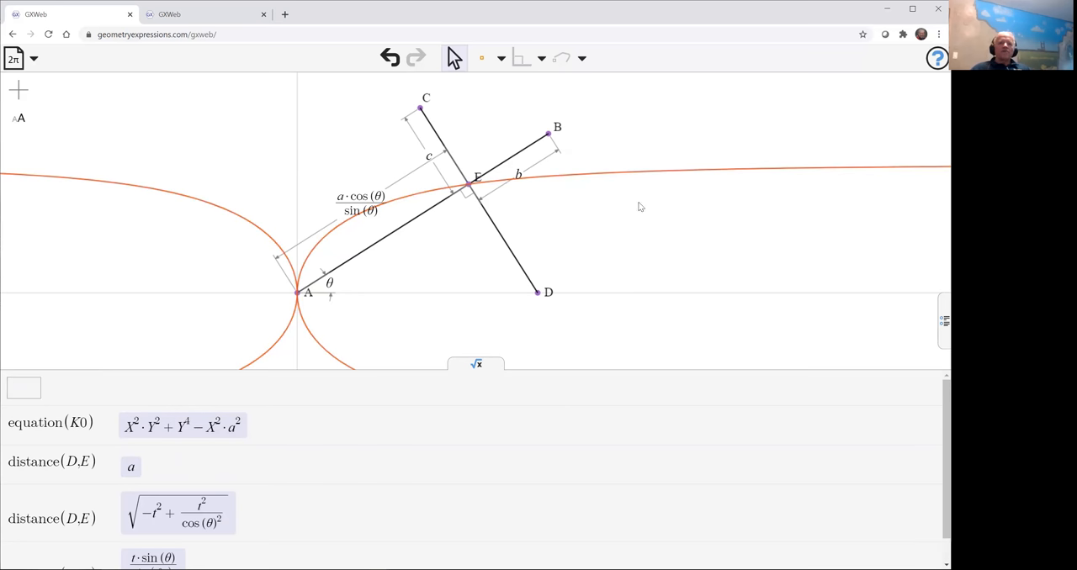
{"action": "mouse_move", "coordinate": [509, 171]}
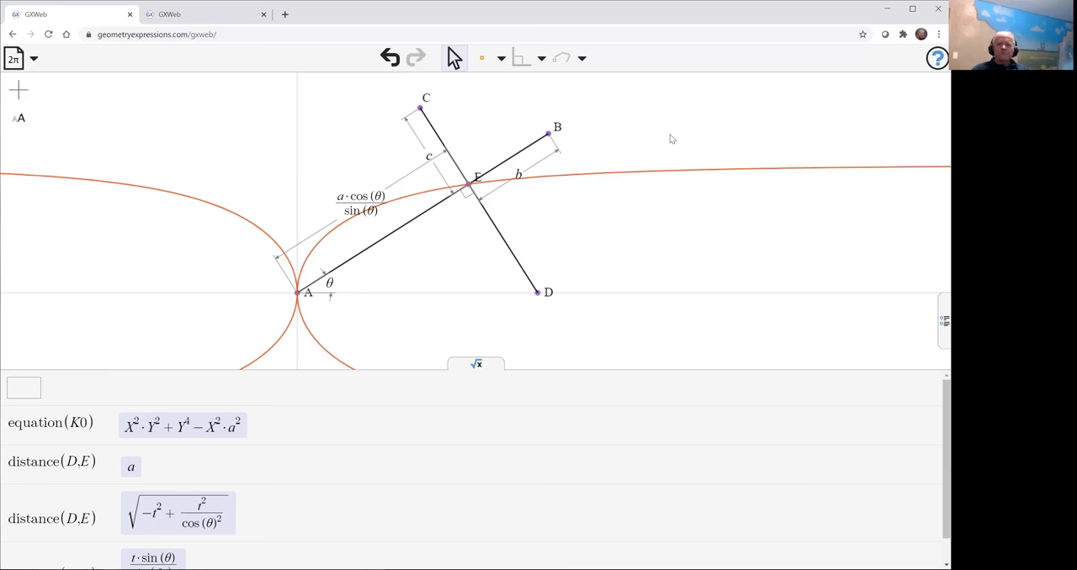
{"action": "mouse_move", "coordinate": [630, 172]}
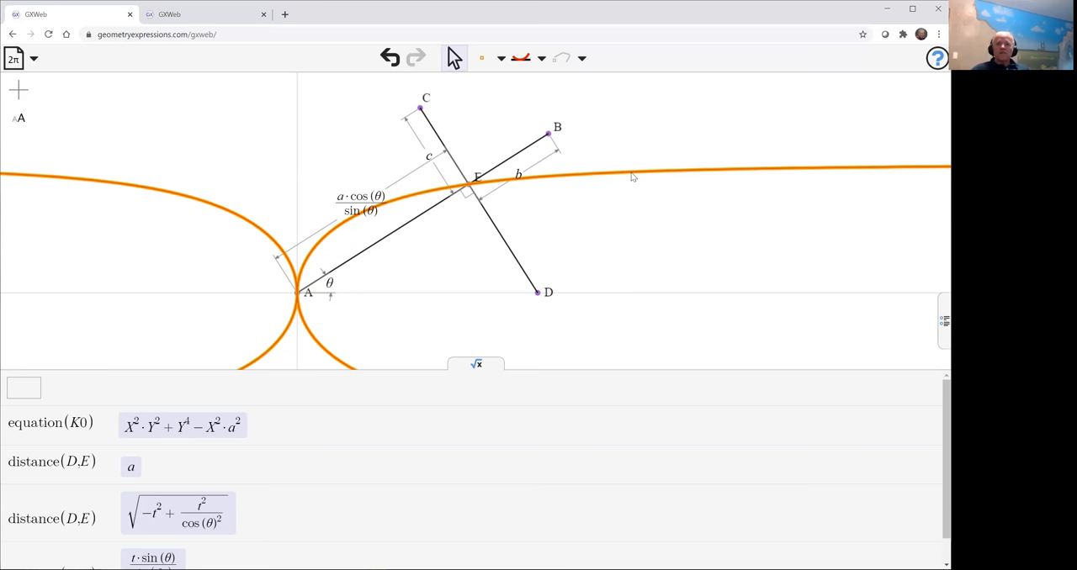
Recolour E's locus curve blue, then trace the locus of point B.
{"action": "right_click", "coordinate": [633, 176]}
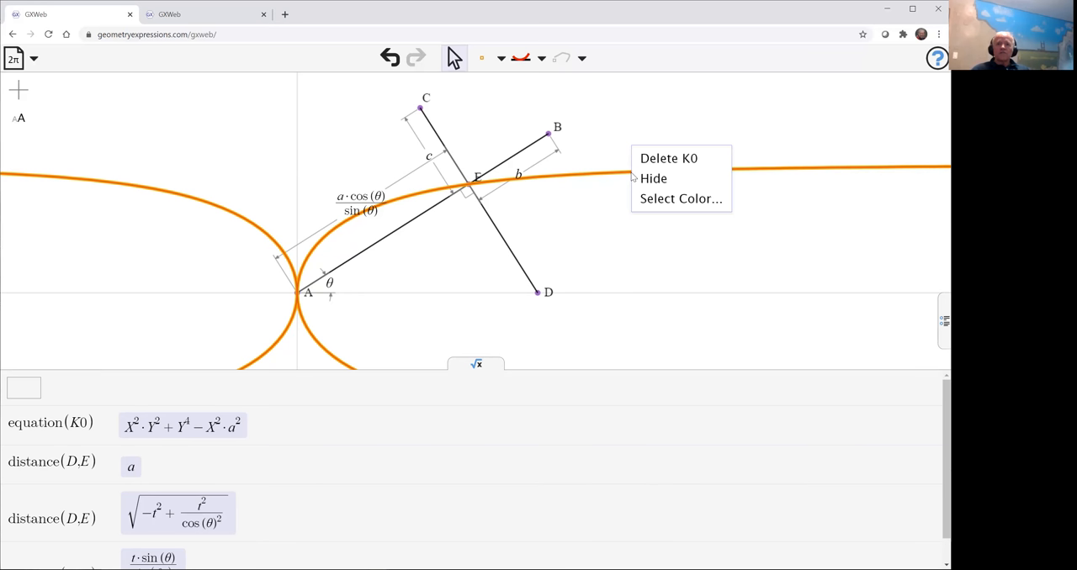
{"action": "left_click", "coordinate": [680, 198]}
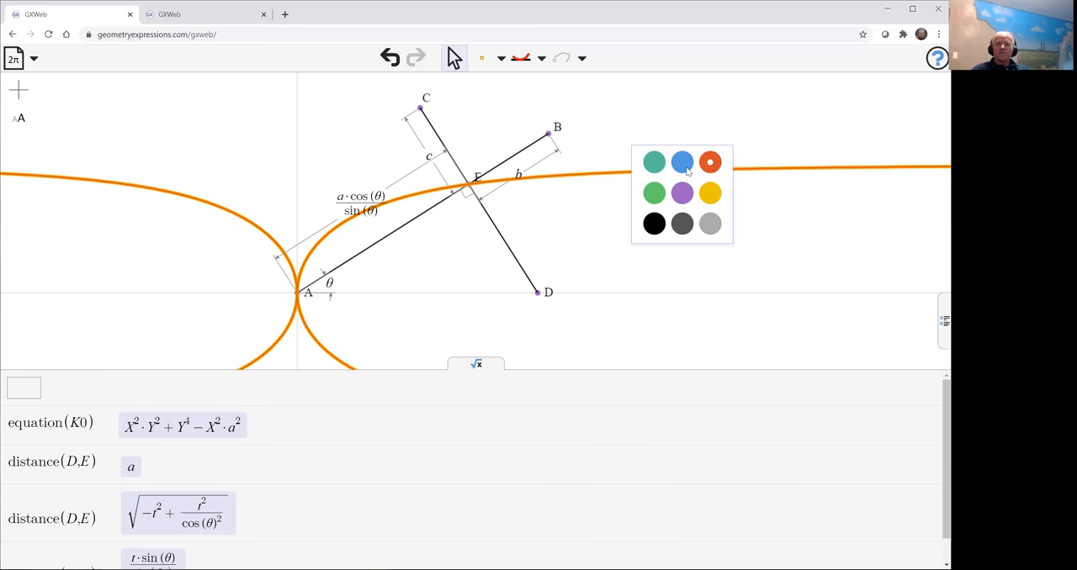
{"action": "left_click", "coordinate": [681, 162]}
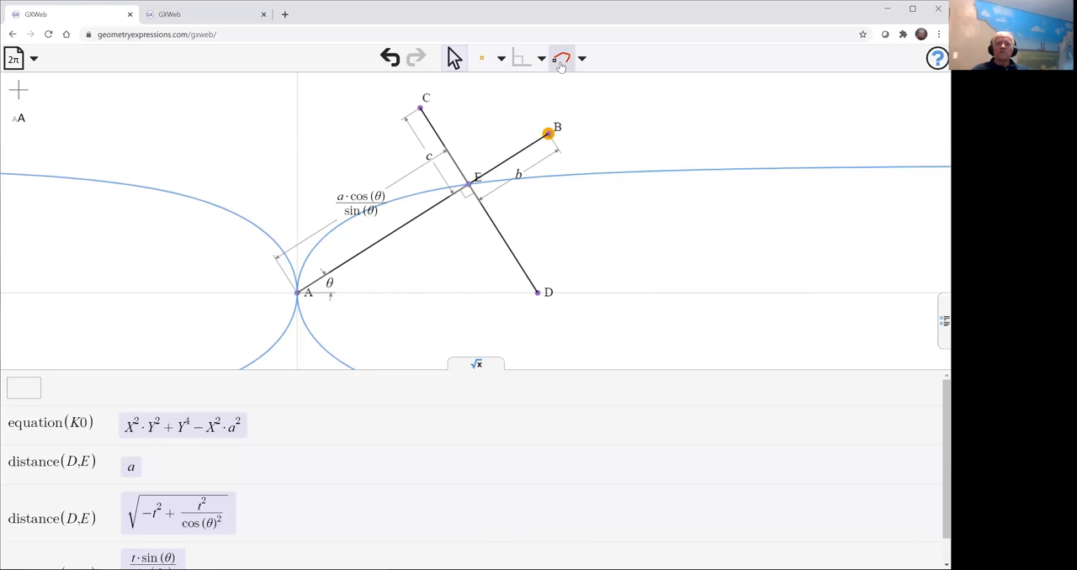
{"action": "left_click", "coordinate": [584, 57]}
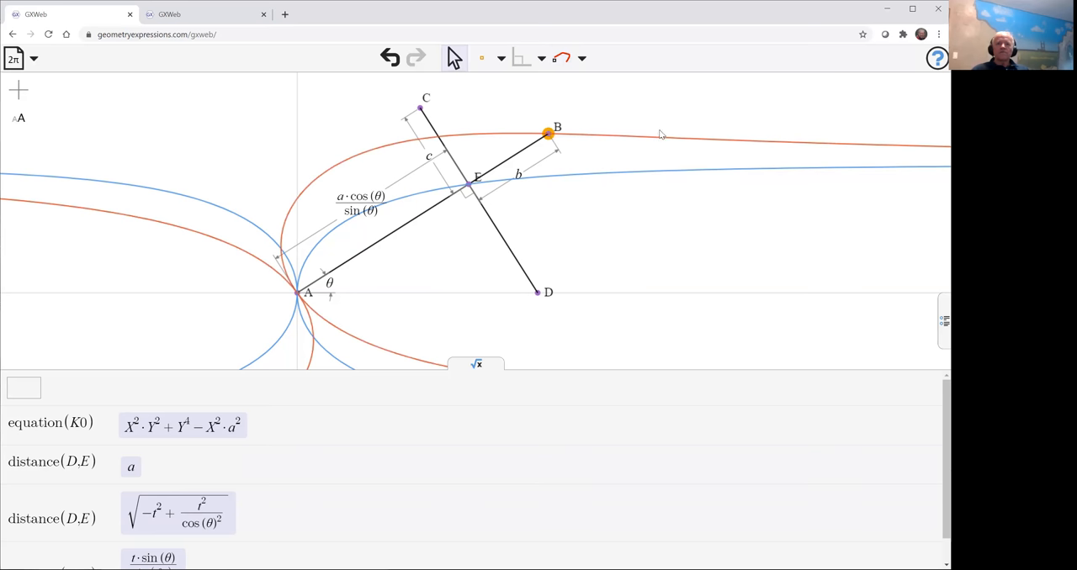
{"action": "mouse_move", "coordinate": [687, 214]}
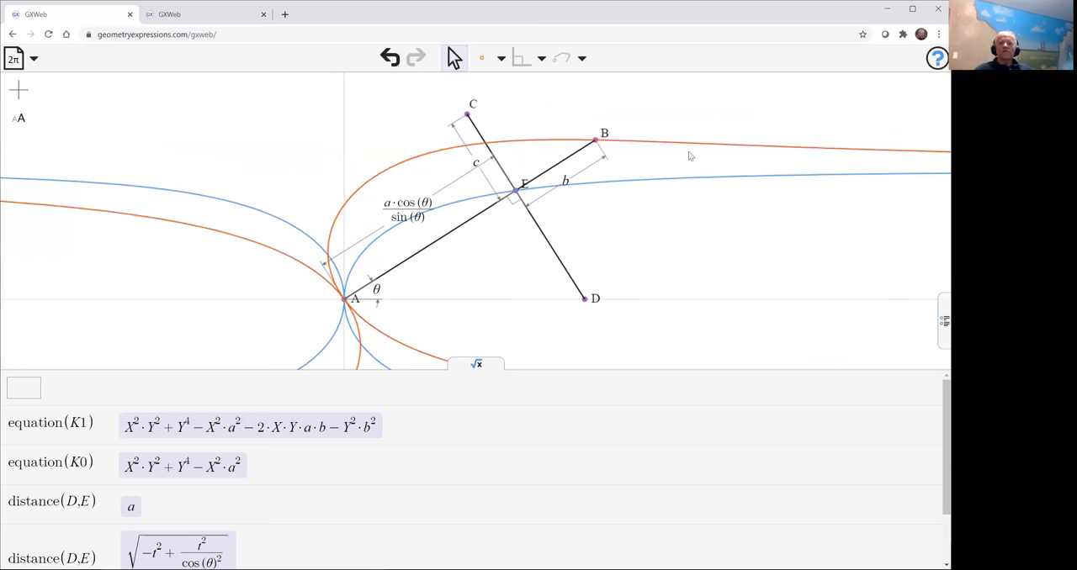
Turn B's locus curve purple and trace the locus of point C.
{"action": "left_click", "coordinate": [689, 151]}
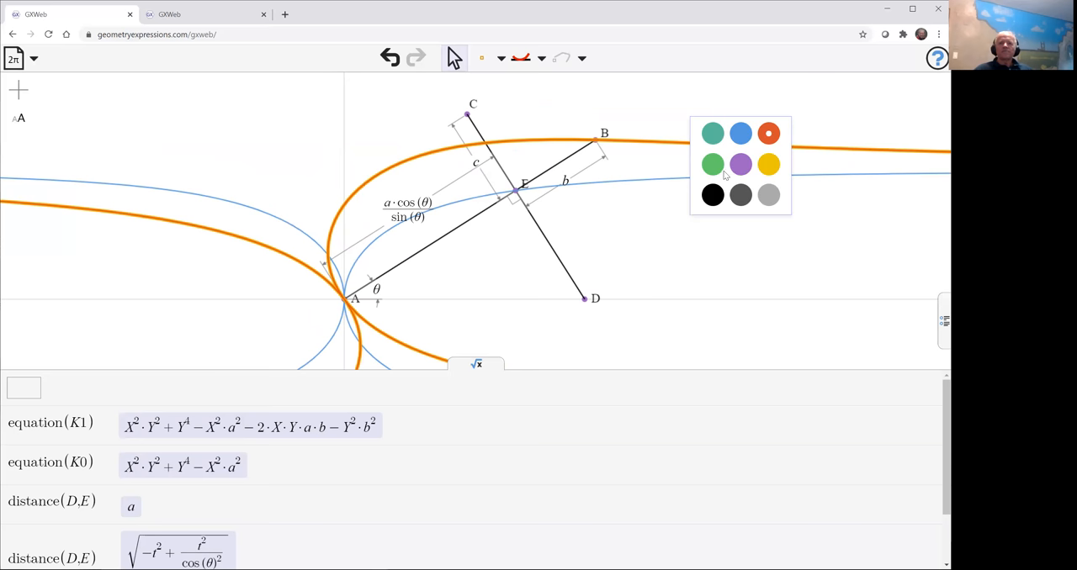
{"action": "left_click", "coordinate": [740, 163]}
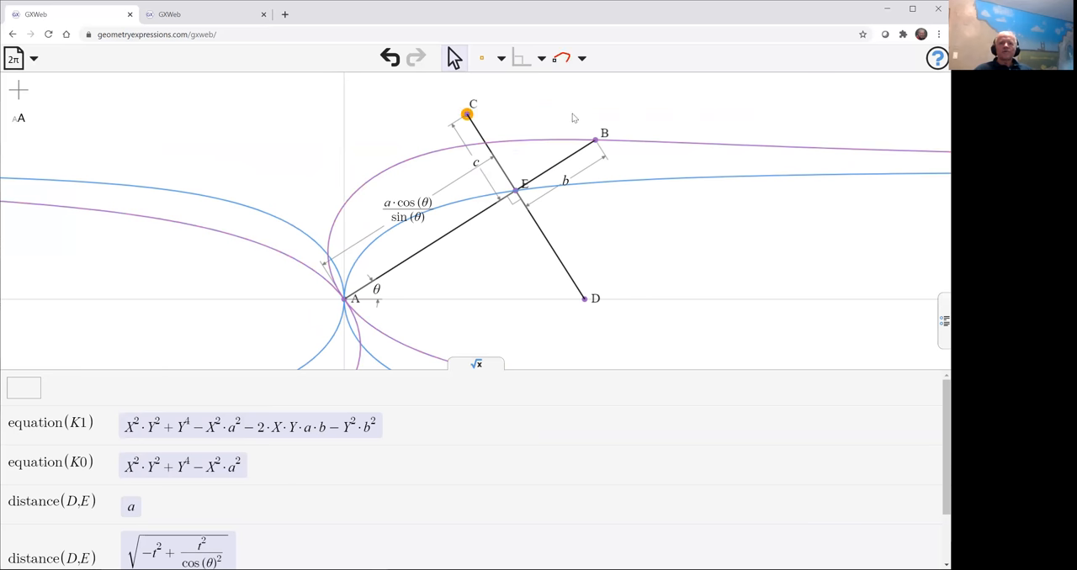
{"action": "left_click", "coordinate": [586, 57]}
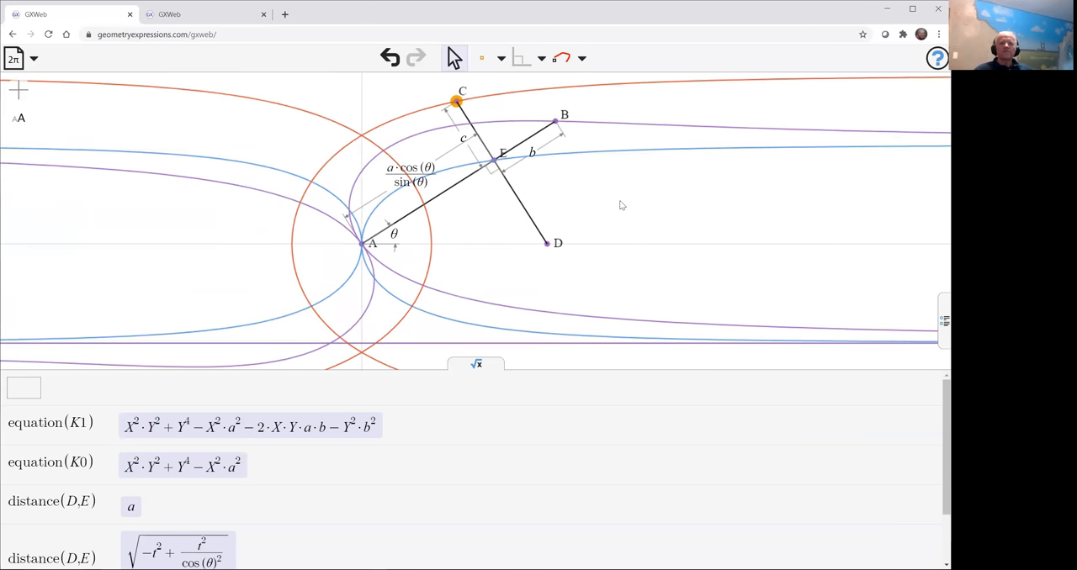
{"action": "mouse_move", "coordinate": [135, 381]}
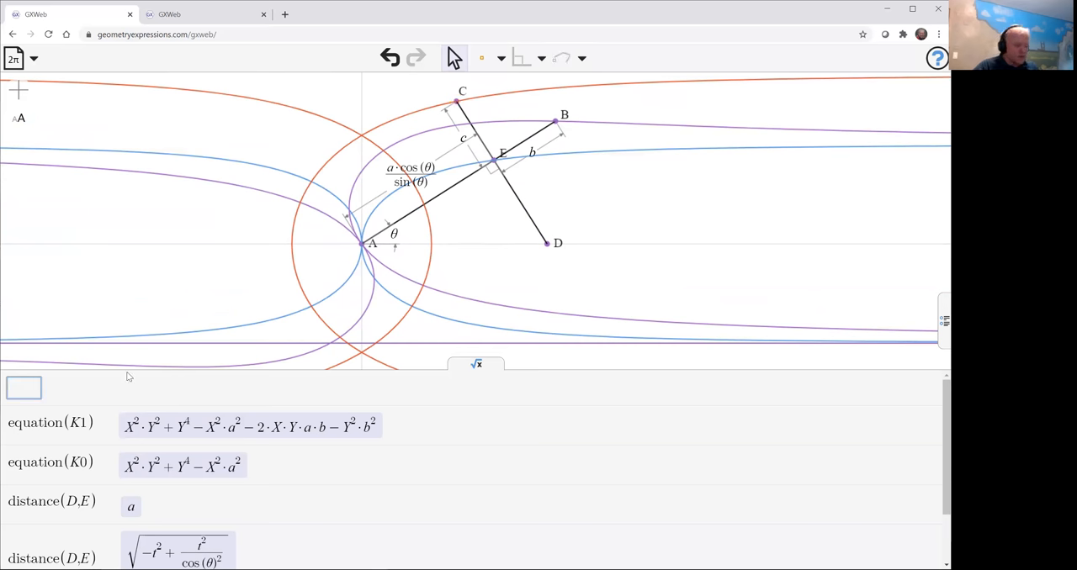
Enter the equation query that lists K2, C's implicit locus equation.
{"action": "type", "text": "equation"}
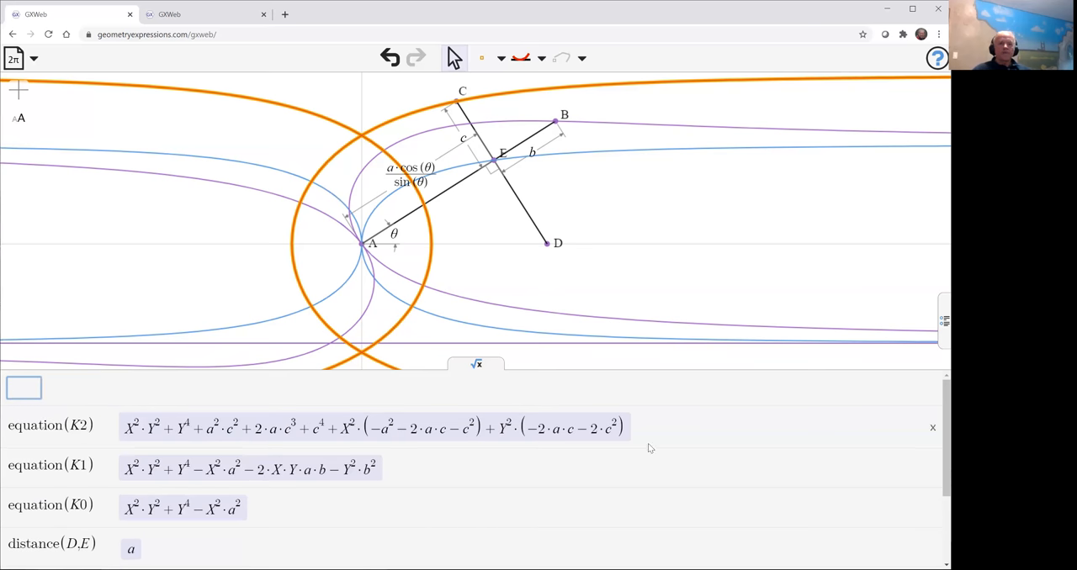
{"action": "mouse_move", "coordinate": [622, 158]}
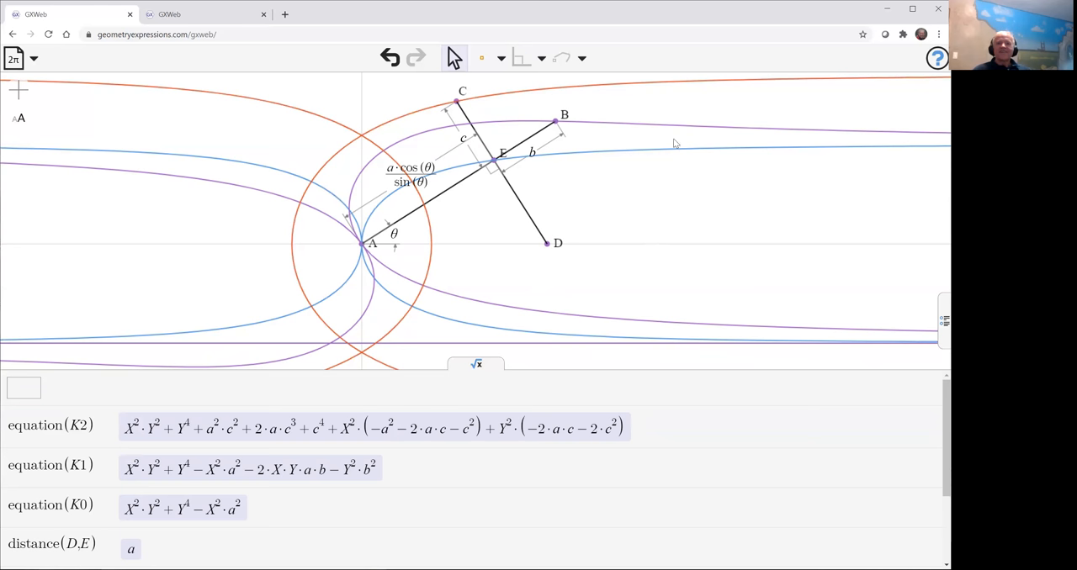
{"action": "mouse_move", "coordinate": [850, 147]}
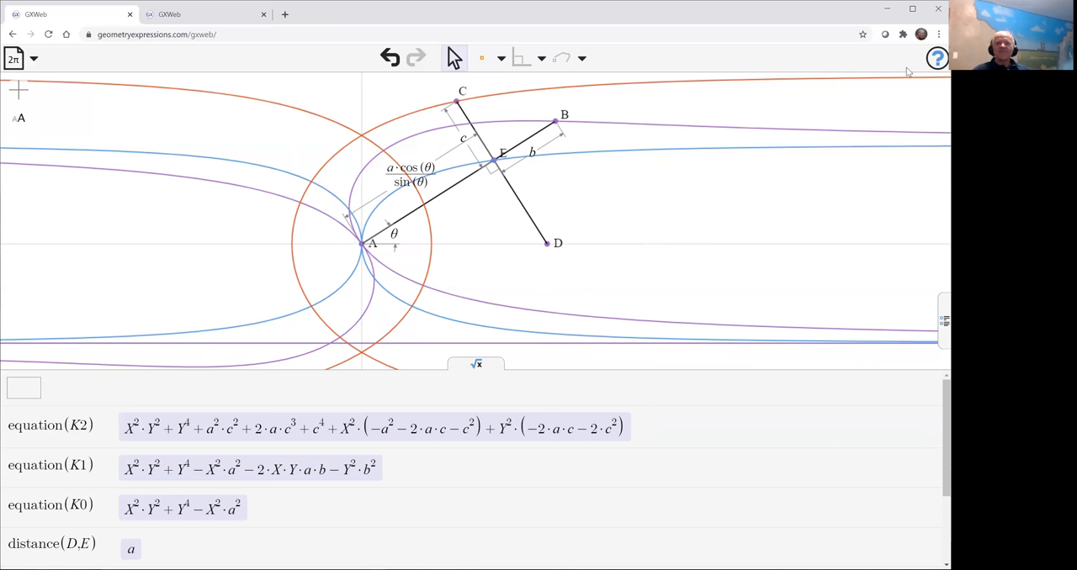
{"action": "mouse_move", "coordinate": [930, 82]}
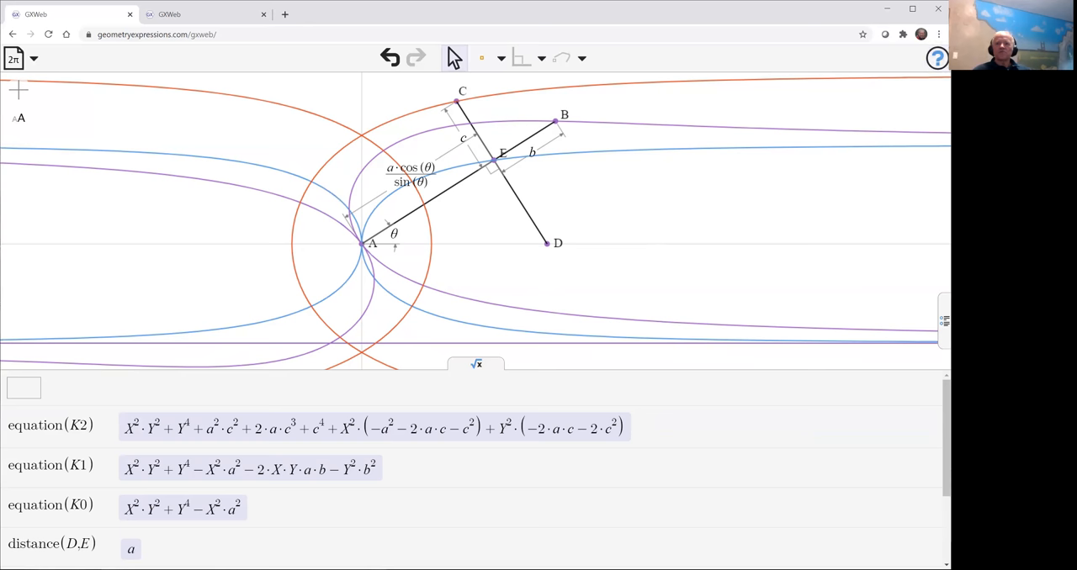
Show the a, b, c values and θ slider, then lower θ to about 0.5.
{"action": "left_click", "coordinate": [941, 320]}
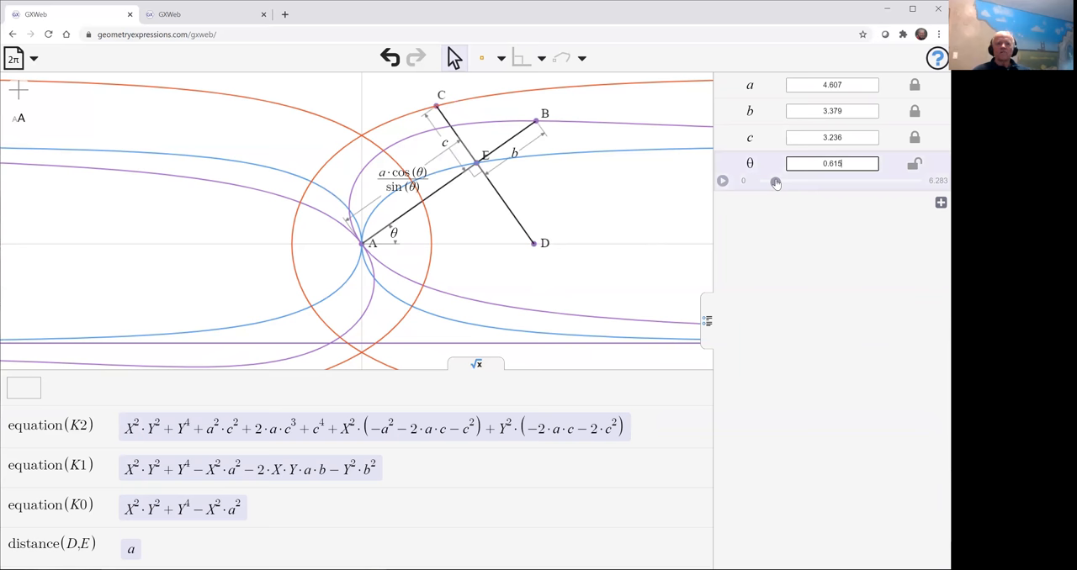
{"action": "left_click_drag", "start_coordinate": [775, 181], "coordinate": [771, 182]}
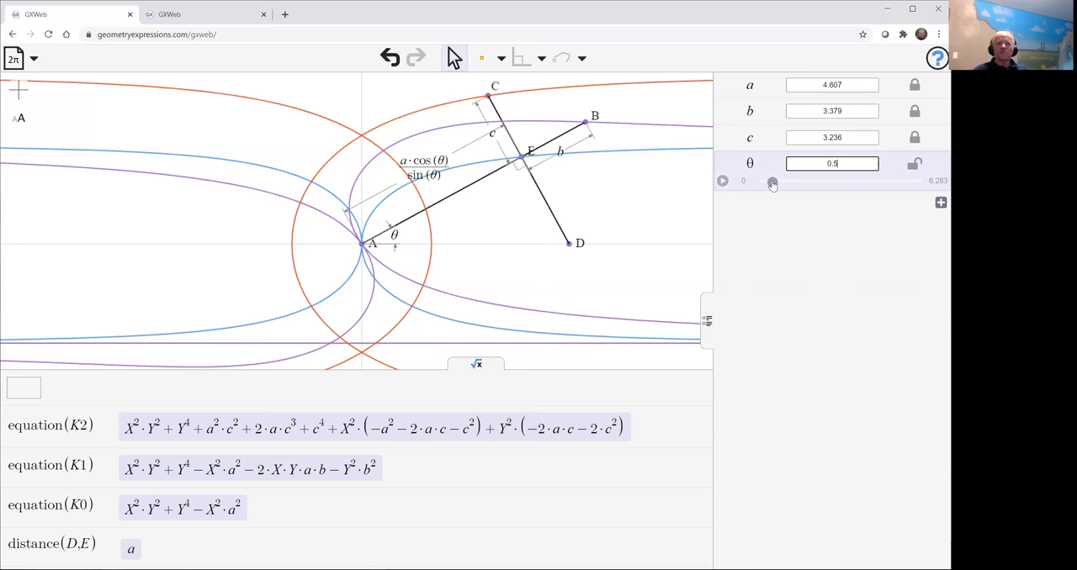